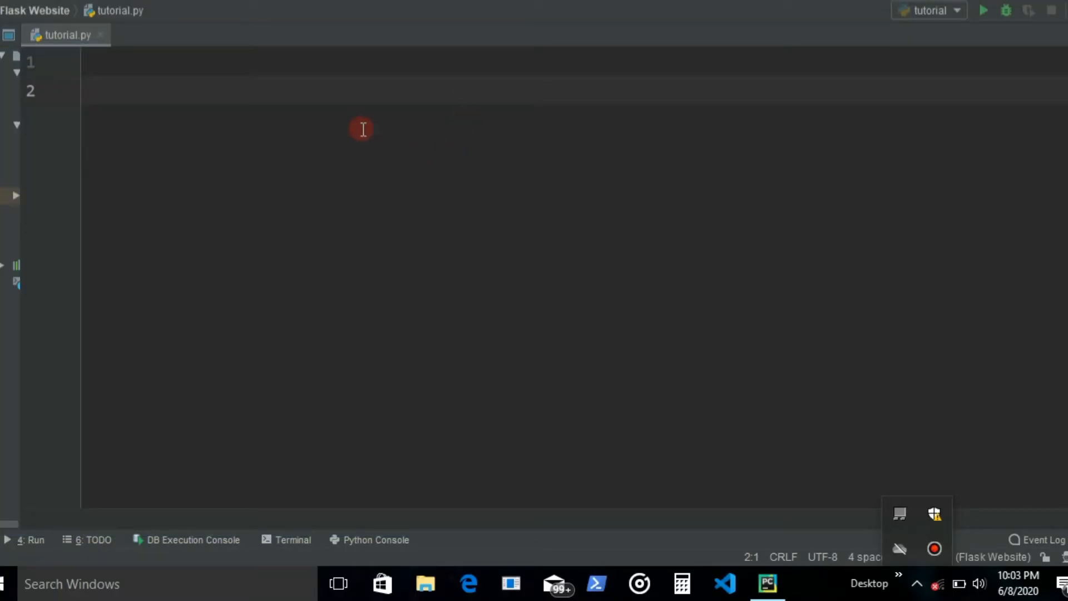
pyautogui.moveTo(868, 540)
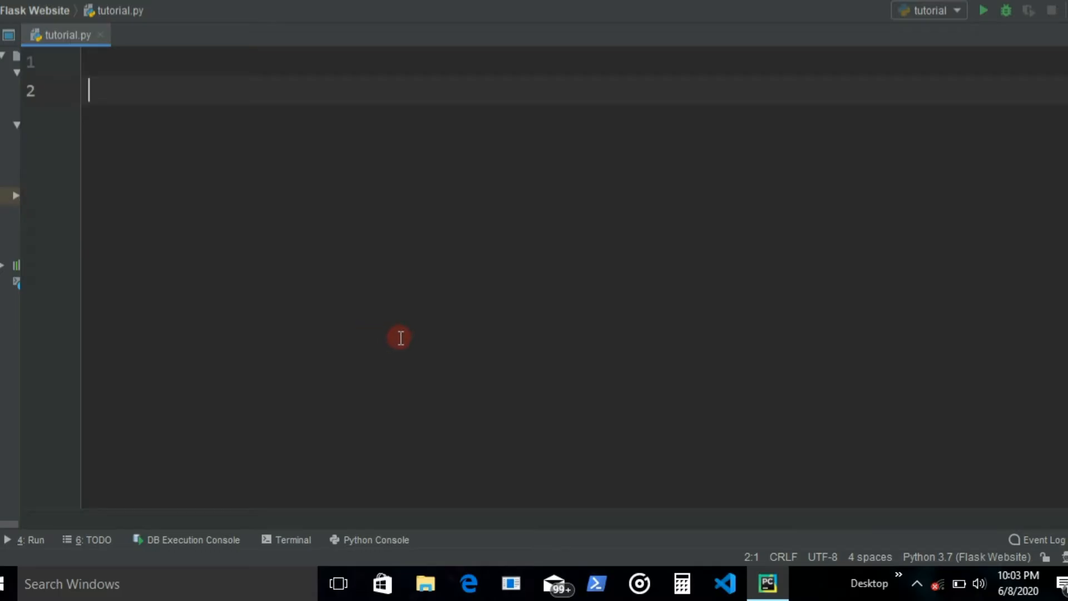
# - Define a fruits(fab) function whose body prints fab
pyautogui.write('def')
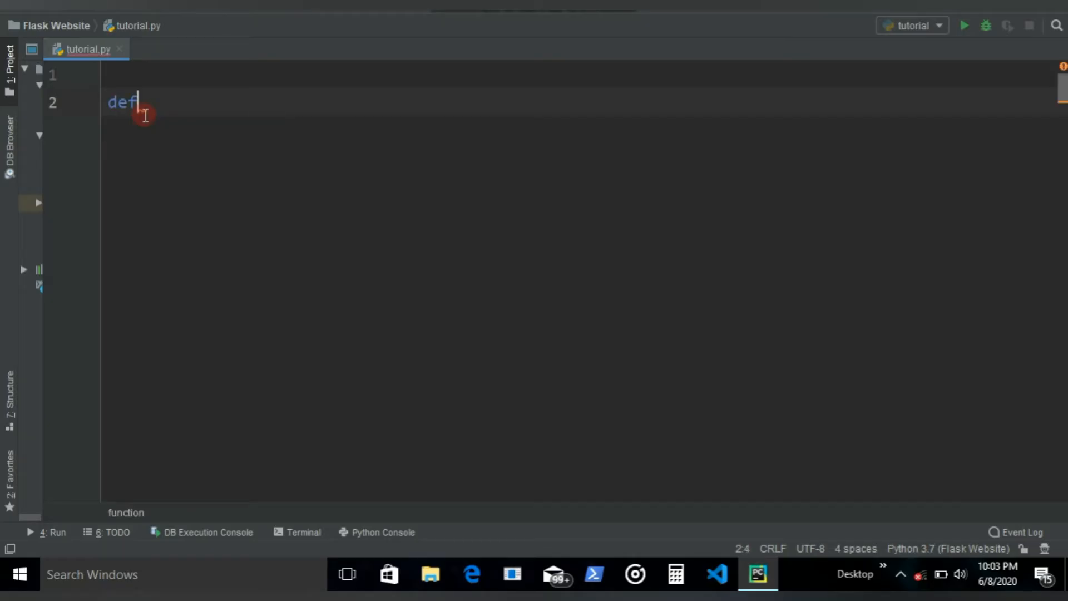
pyautogui.write('fr')
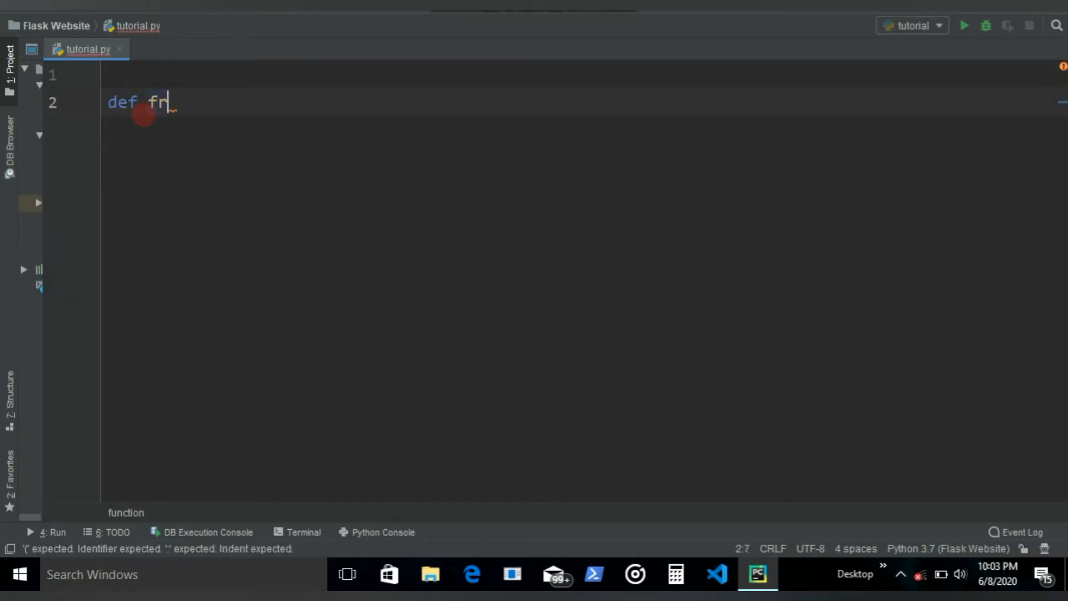
pyautogui.write('uits(0')
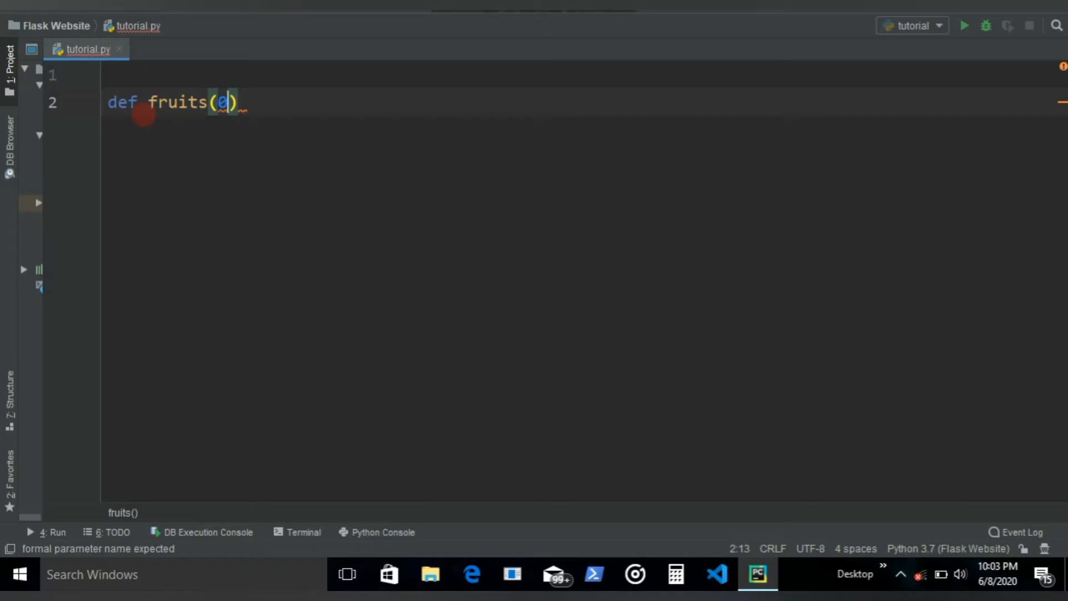
pyautogui.write('fab')
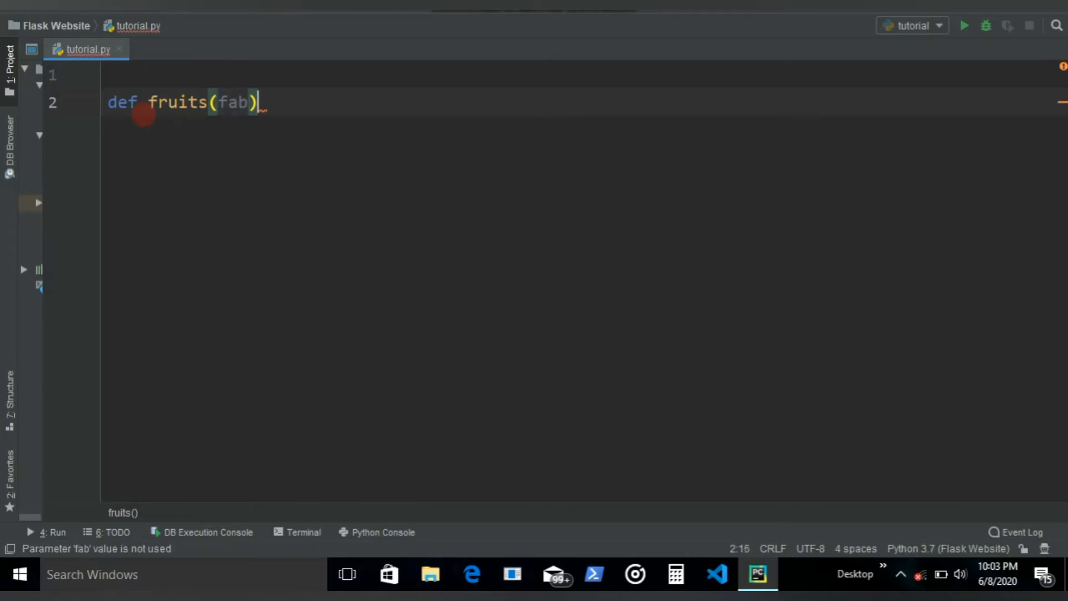
pyautogui.write(':\\n    pri')
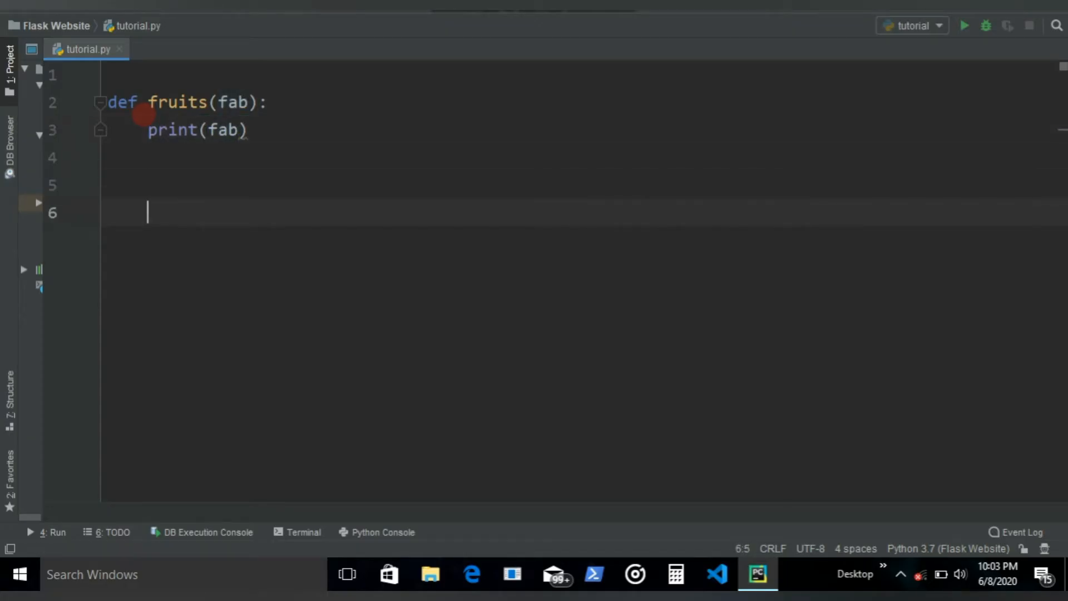
# - Insert a fruits() call below the function via autocomplete and run the script
pyautogui.write('fruits')
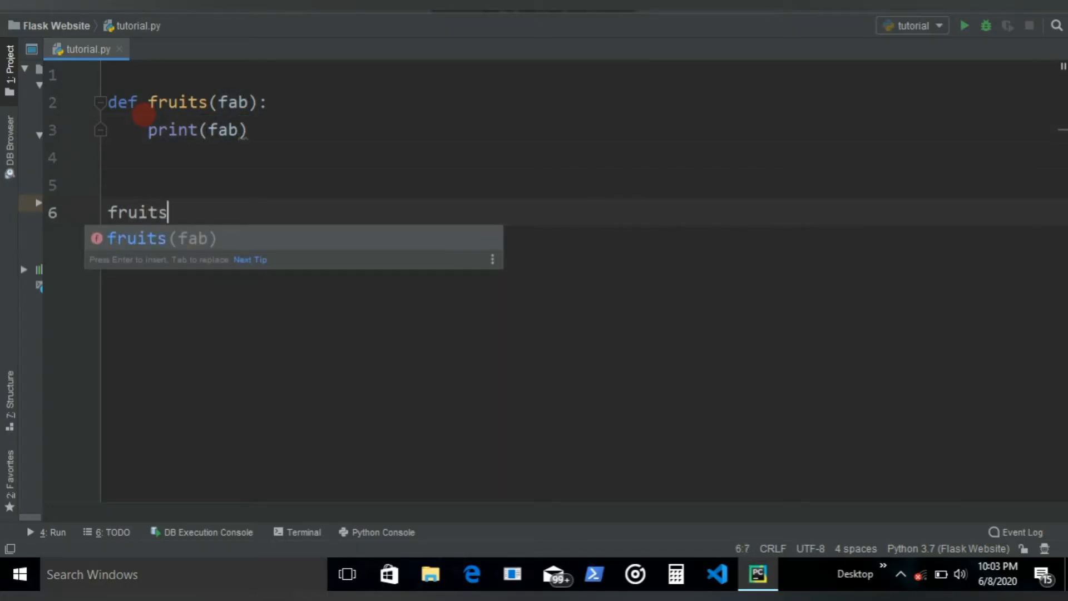
pyautogui.press('Return')
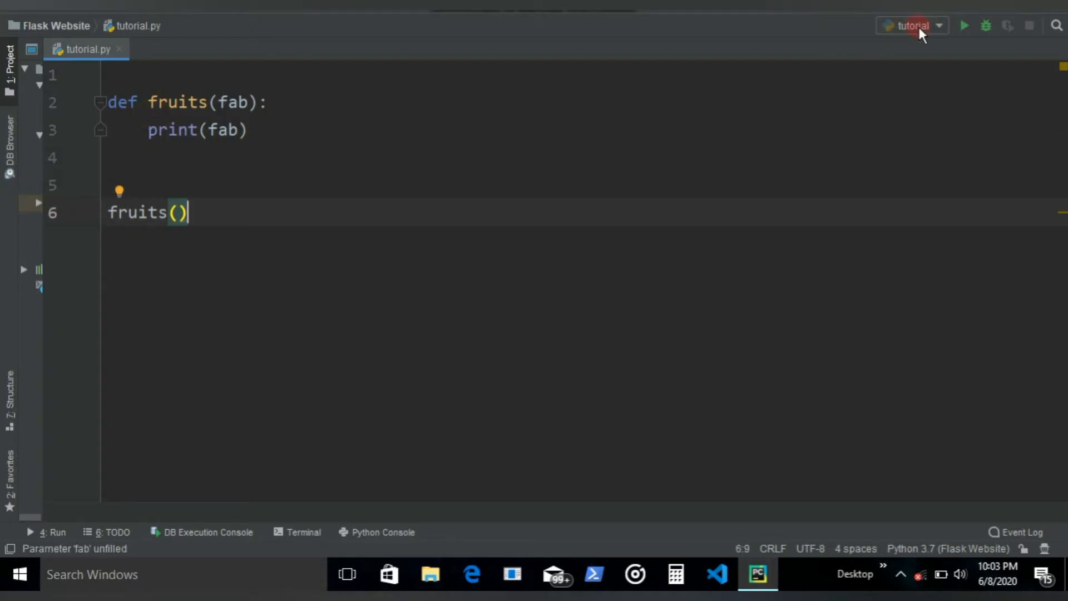
pyautogui.click(963, 26)
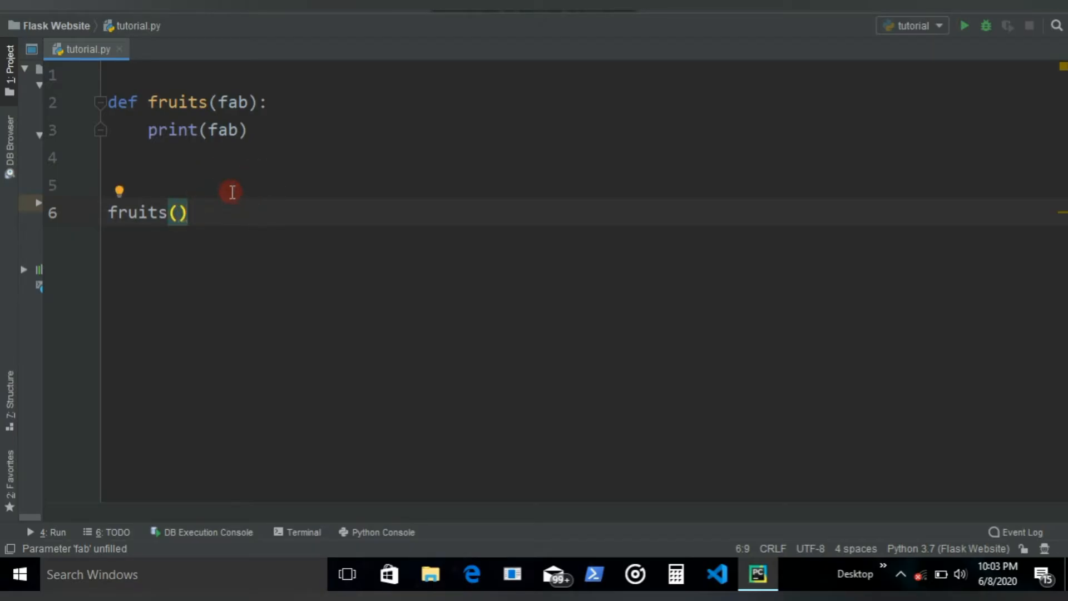
# - Give the fab parameter a default value of "mango" and run the script
pyautogui.click(250, 102)
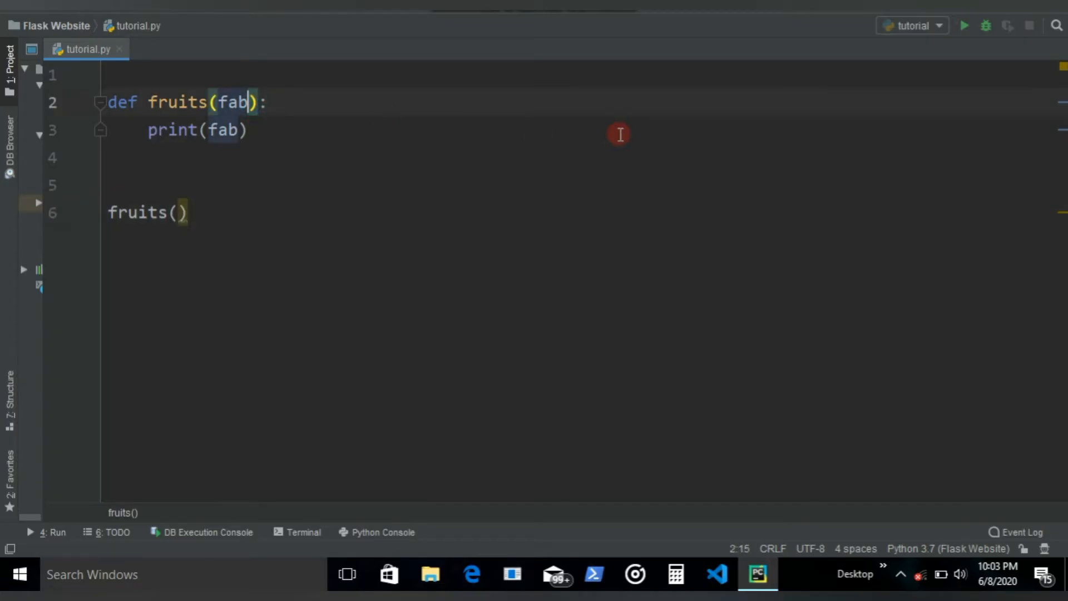
pyautogui.moveTo(509, 107)
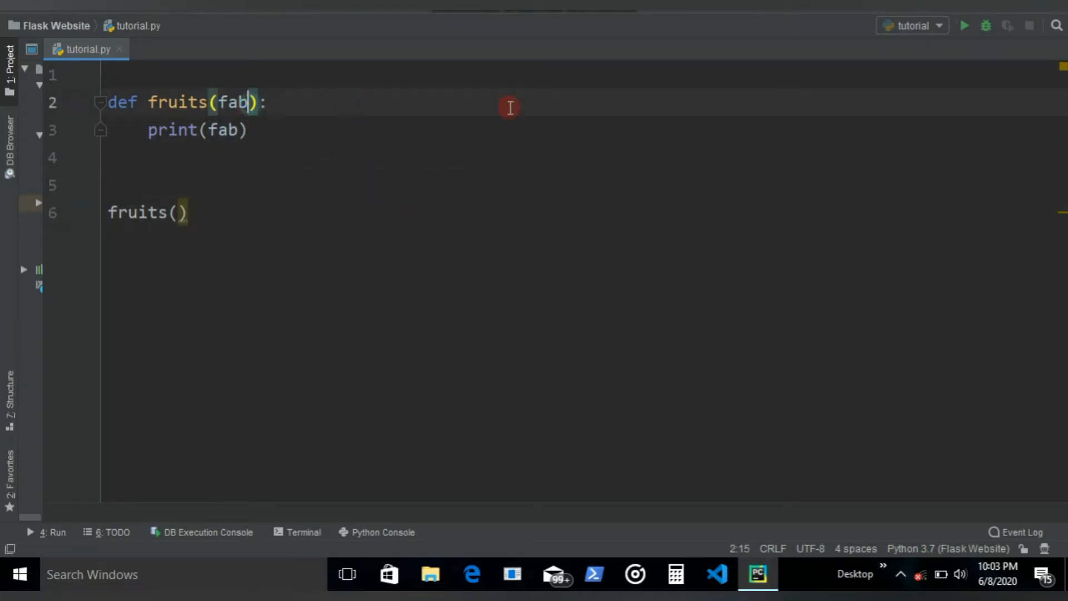
pyautogui.write('=')
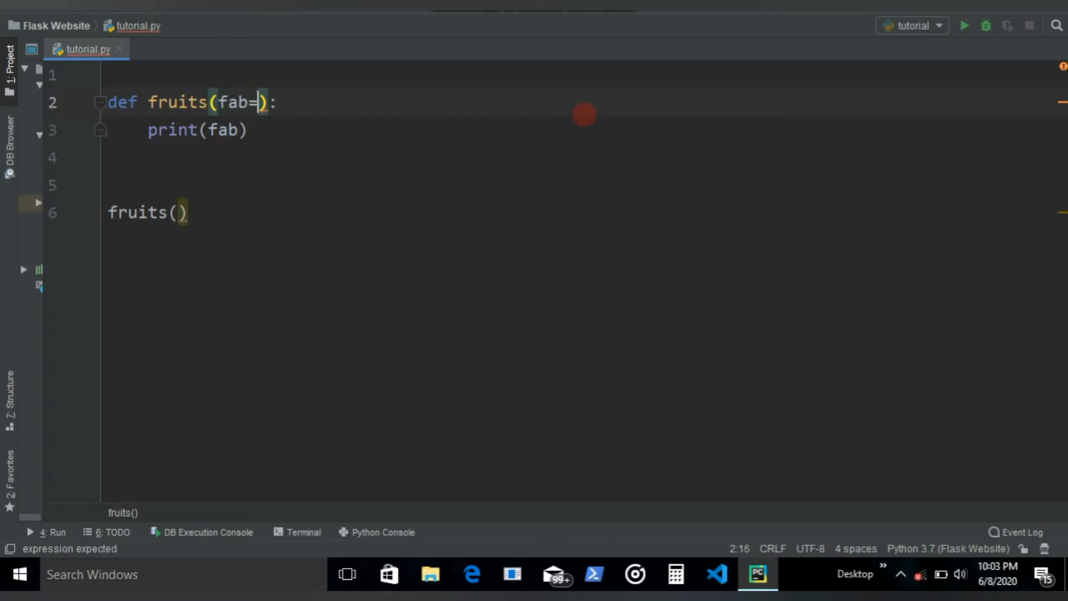
pyautogui.write('""')
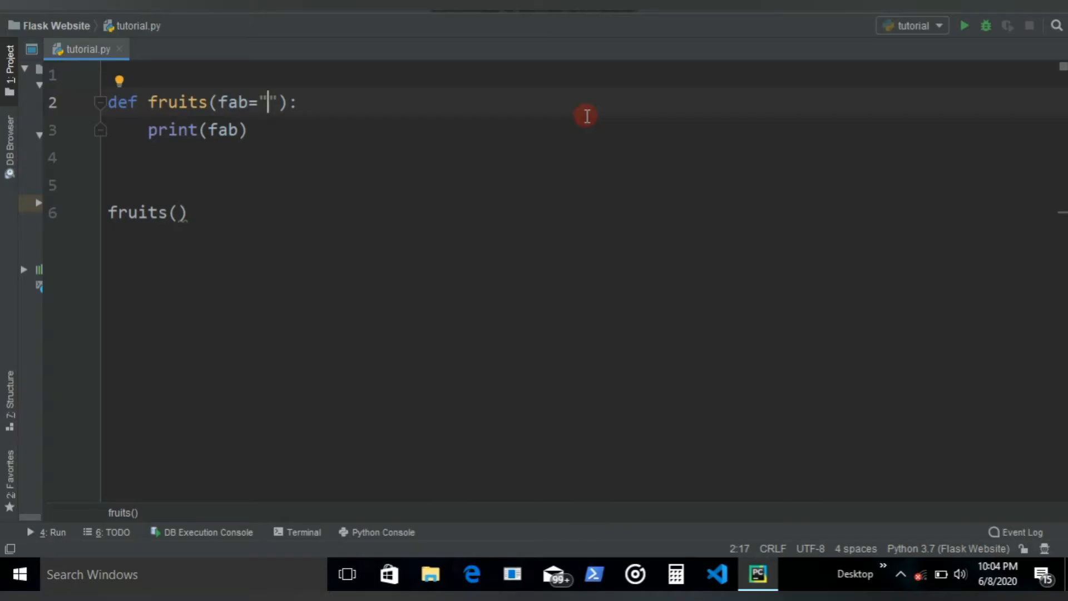
pyautogui.write('mango')
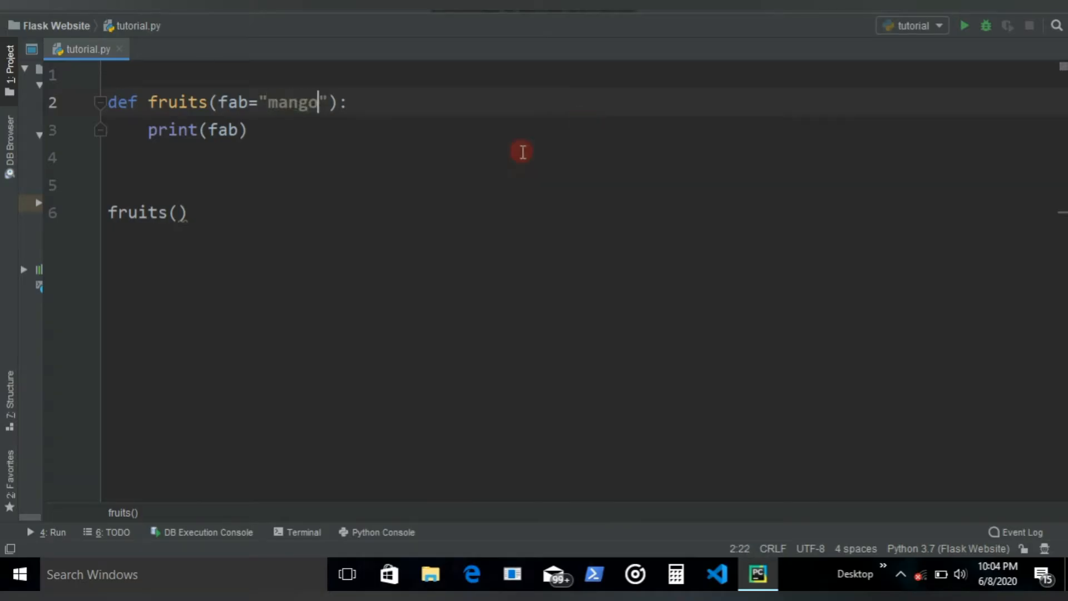
pyautogui.click(209, 212)
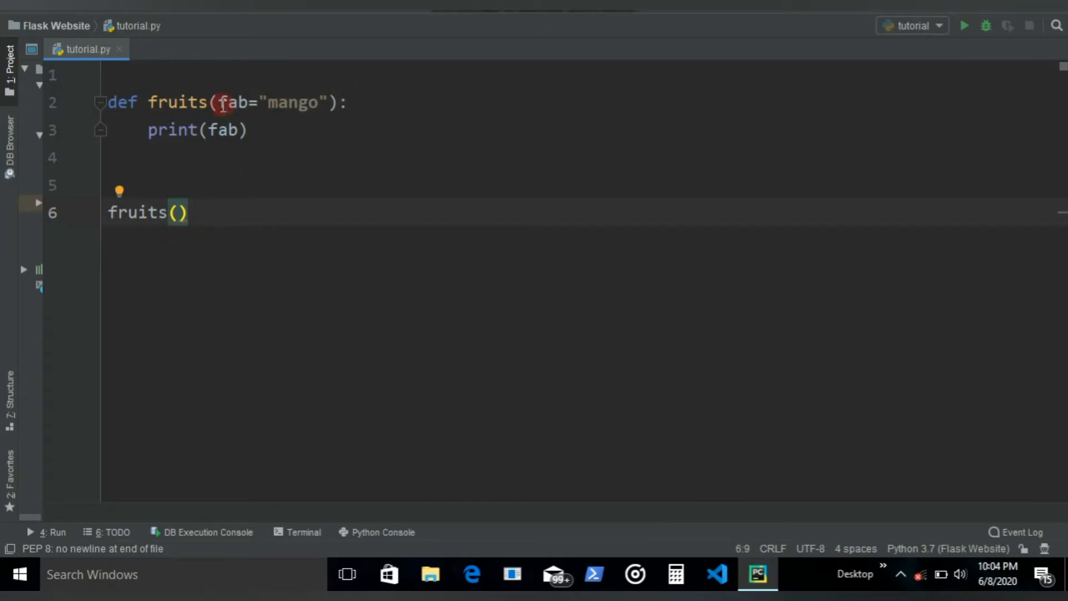
pyautogui.doubleClick(289, 103)
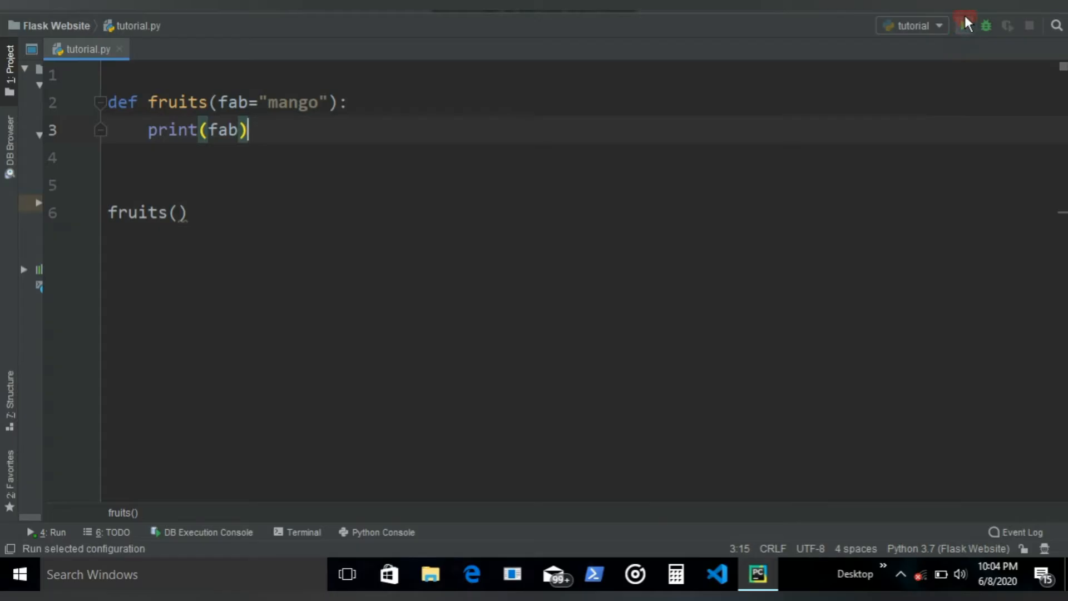
pyautogui.click(962, 26)
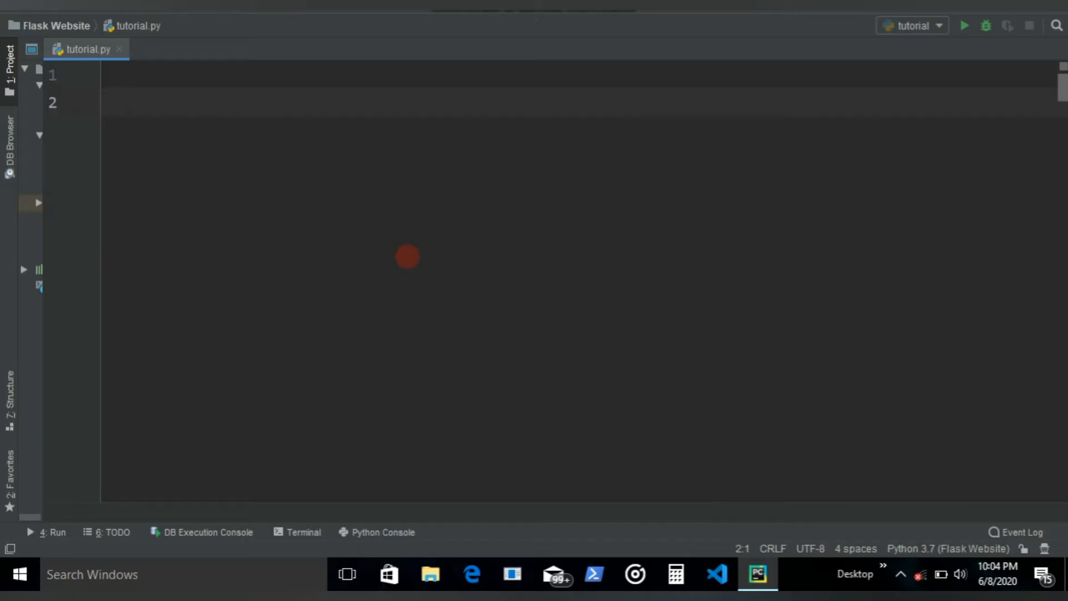
# - Write empty addition() and substraction() function stubs
pyautogui.write('def a')
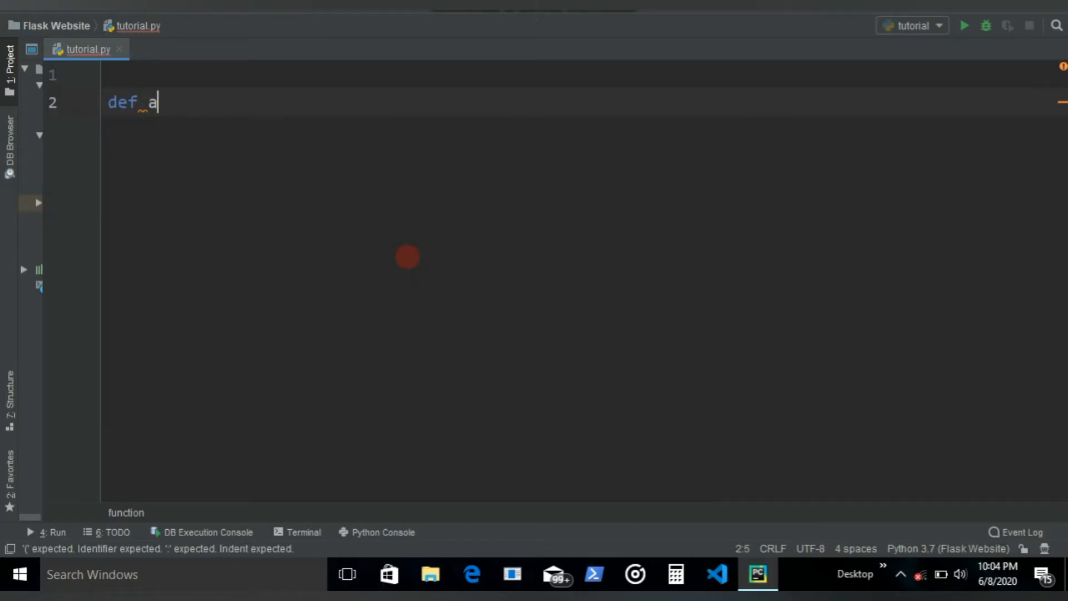
pyautogui.write('ddition():')
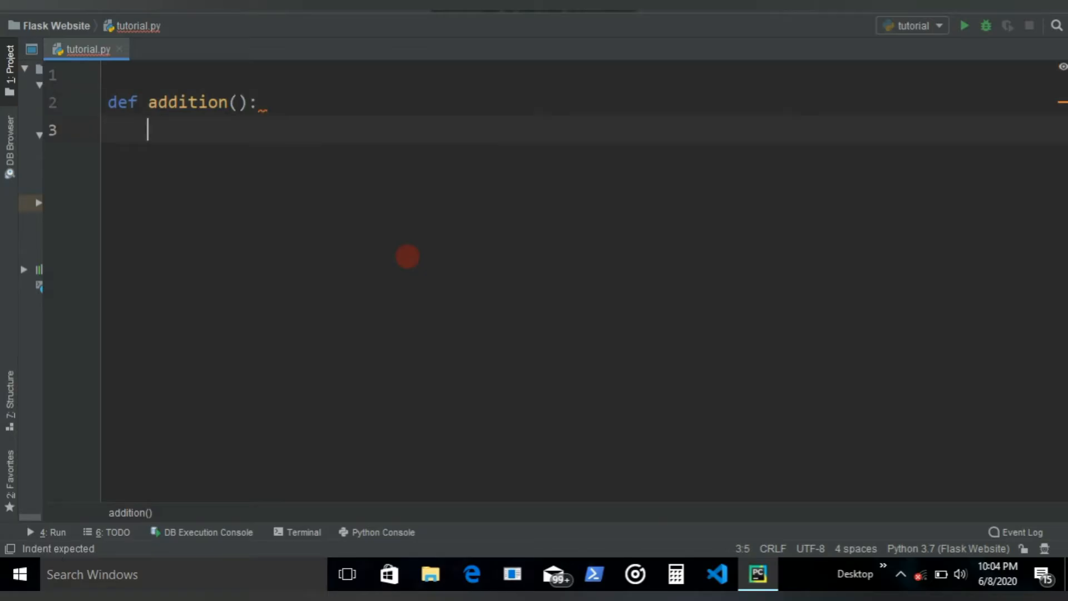
pyautogui.write('d')
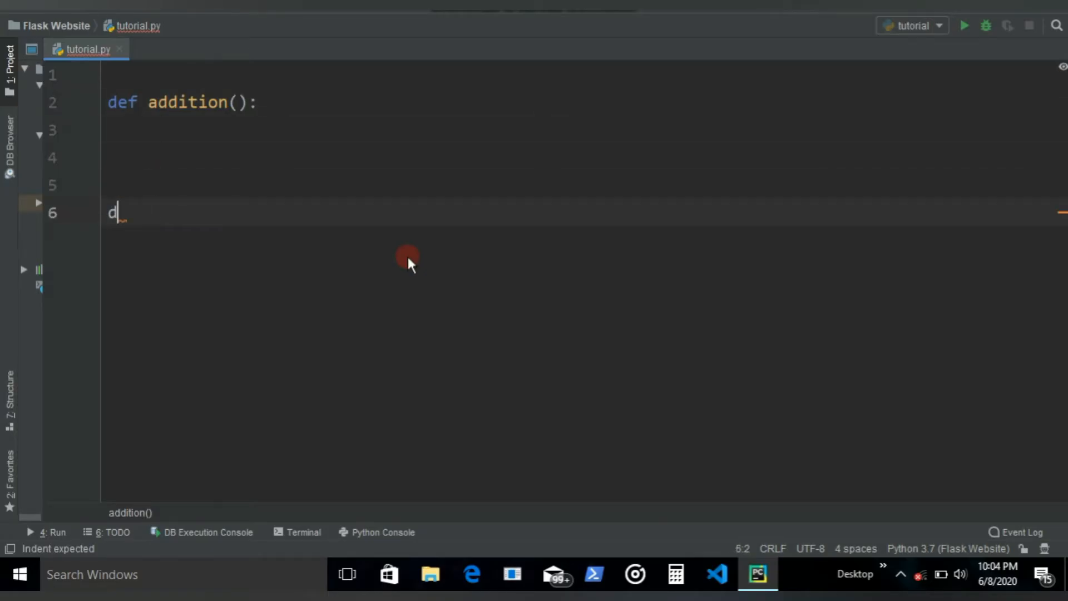
pyautogui.write('ef s')
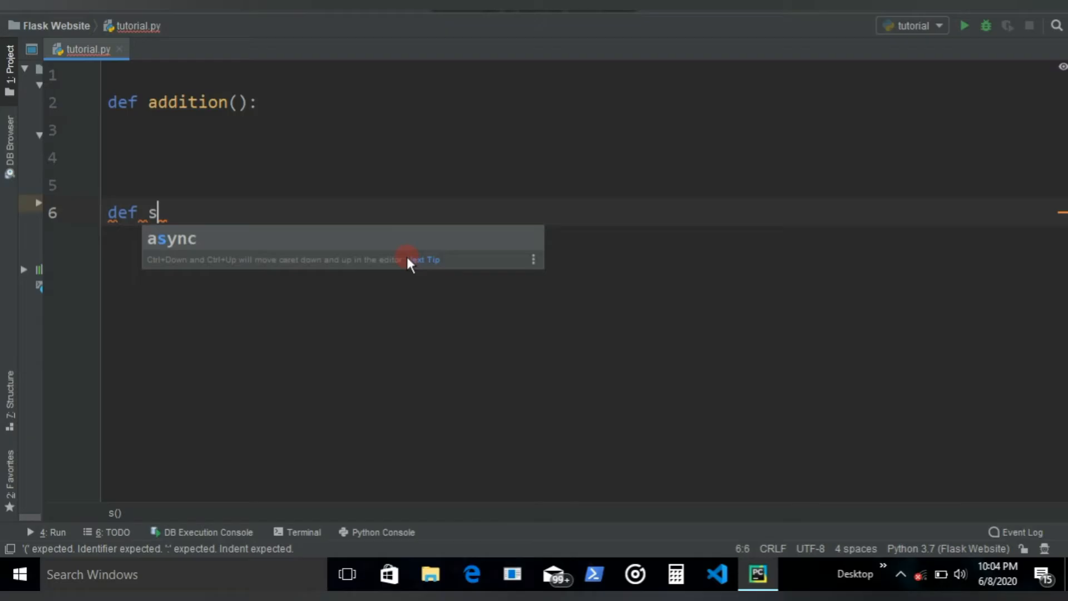
pyautogui.write('ubstrac')
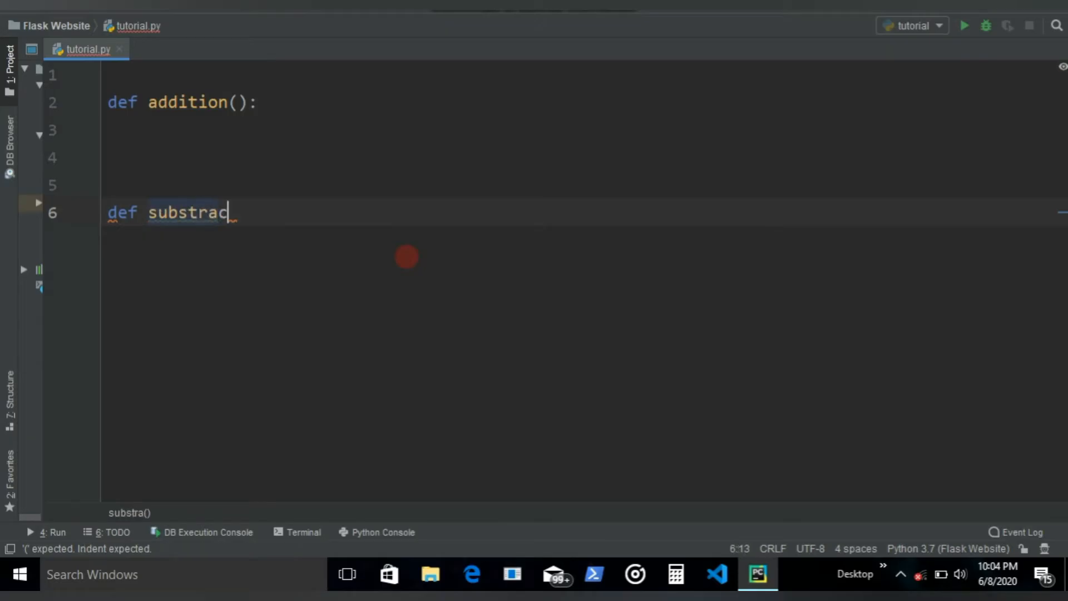
pyautogui.write('tion(0')
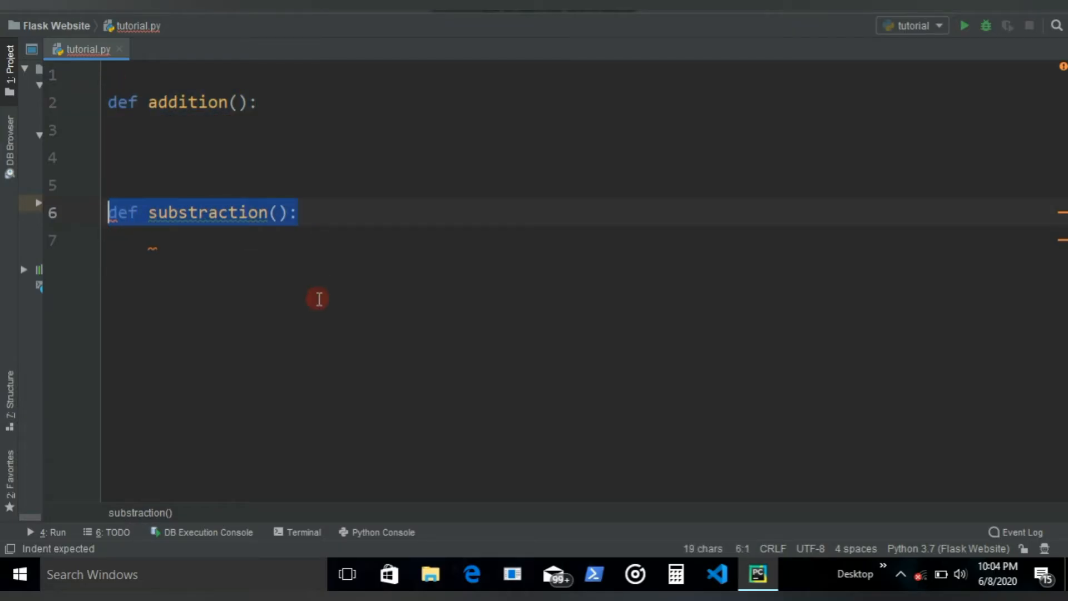
# - Add blank lines and an unindented print("hello") line below the stubs
pyautogui.click(153, 240)
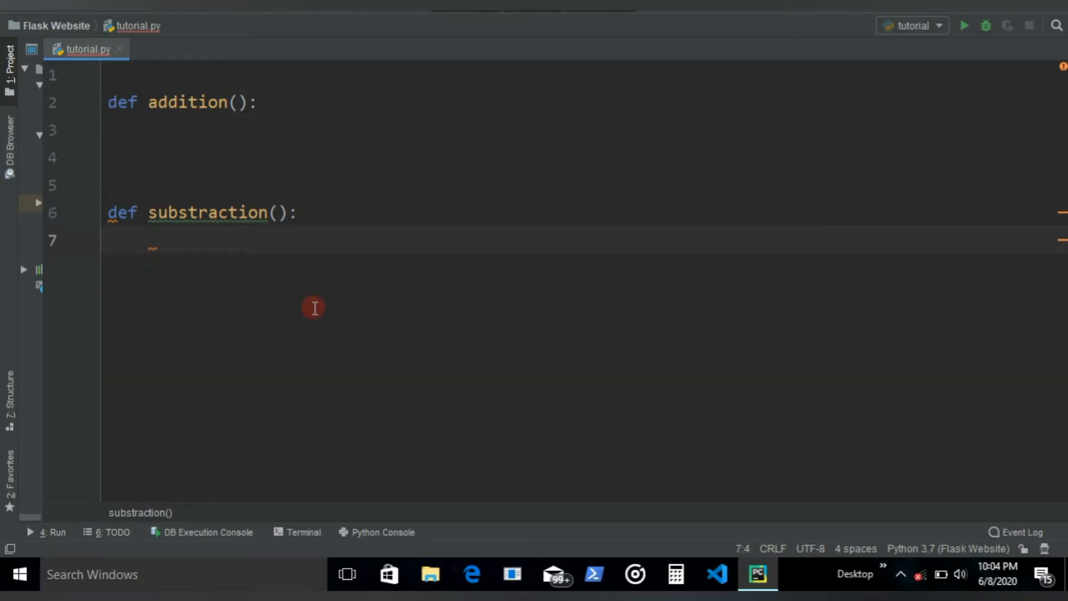
pyautogui.press('enter')
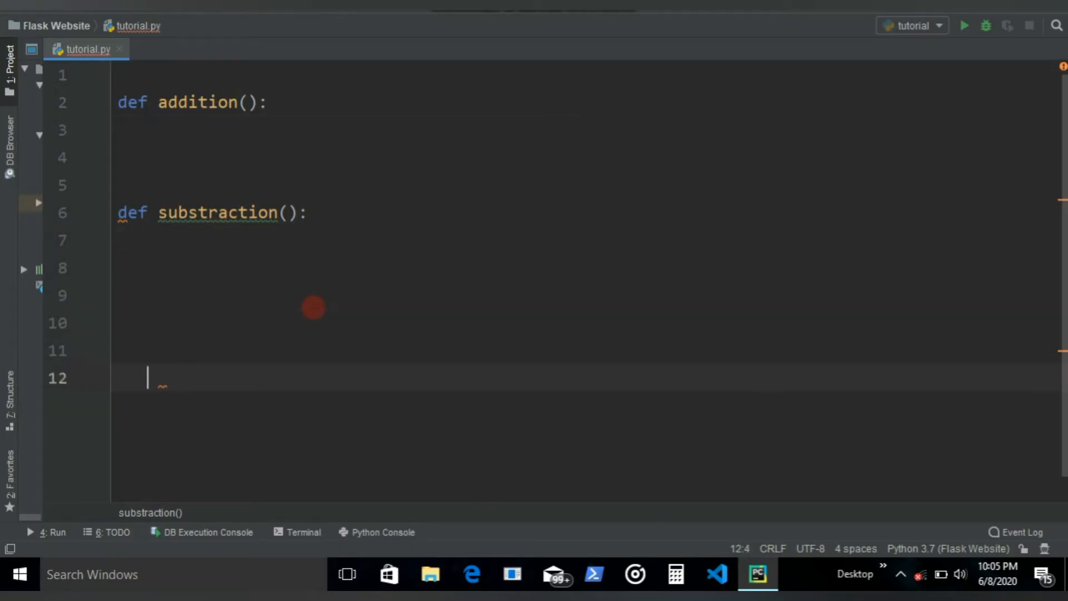
pyautogui.write('print')
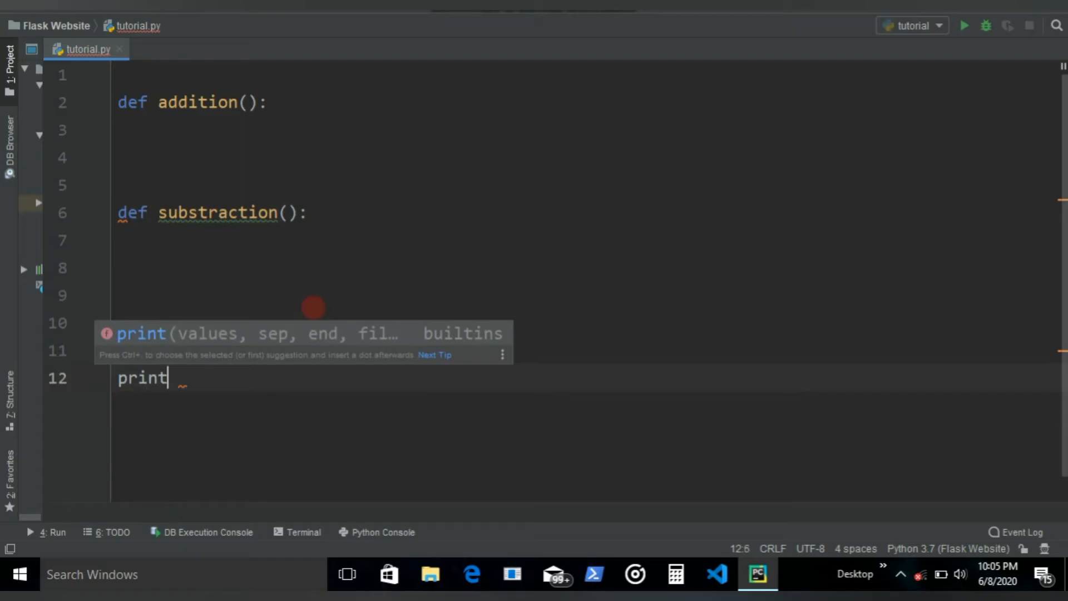
pyautogui.write('("he"')
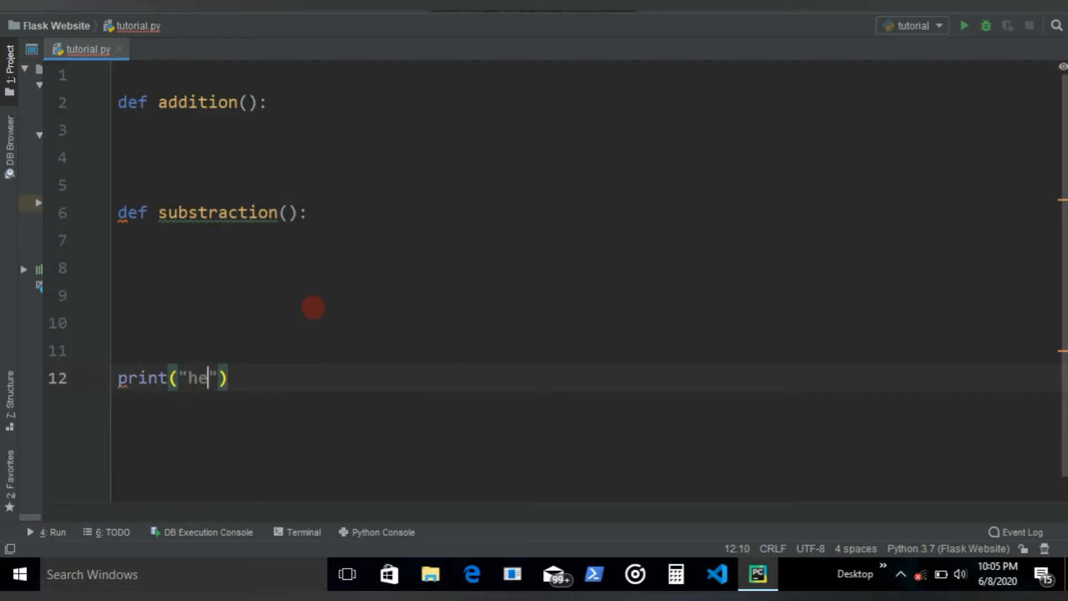
pyautogui.write('llo')
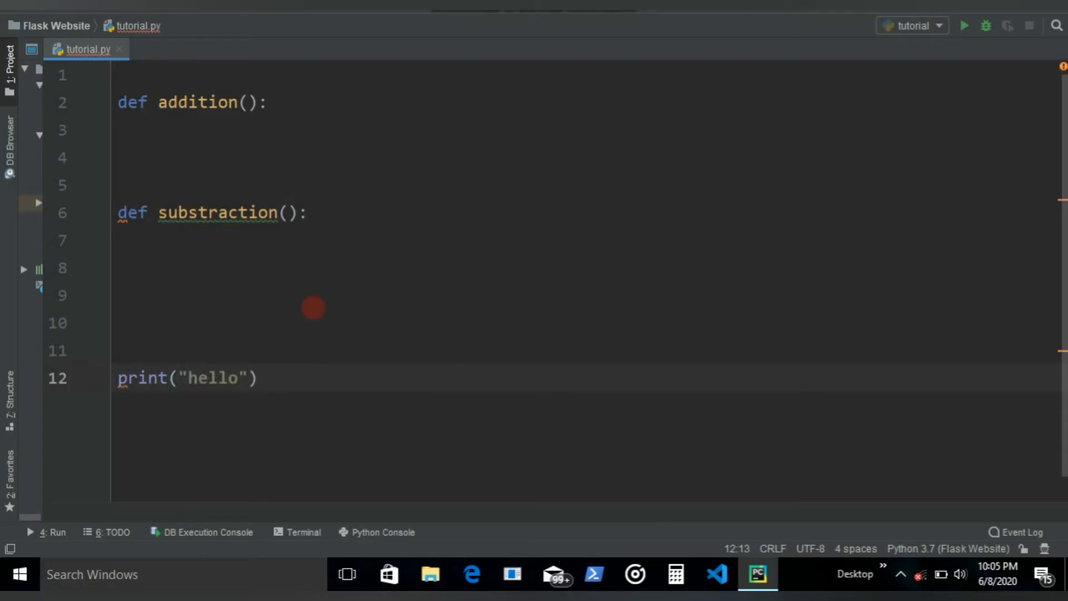
pyautogui.moveTo(162, 147)
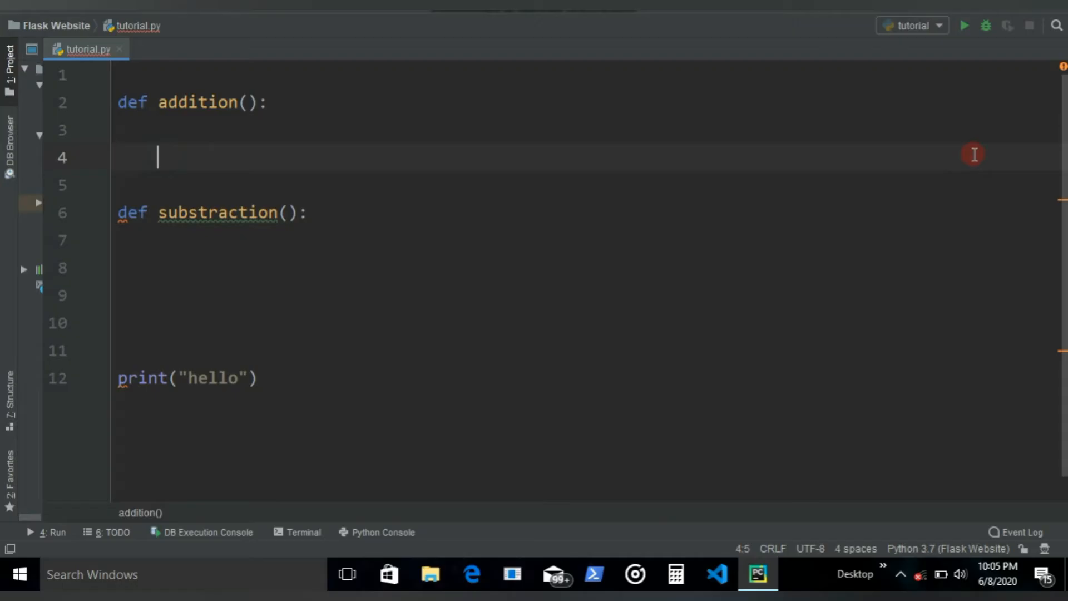
# - Put a pass statement in the bodies of addition() and substraction()
pyautogui.click(964, 26)
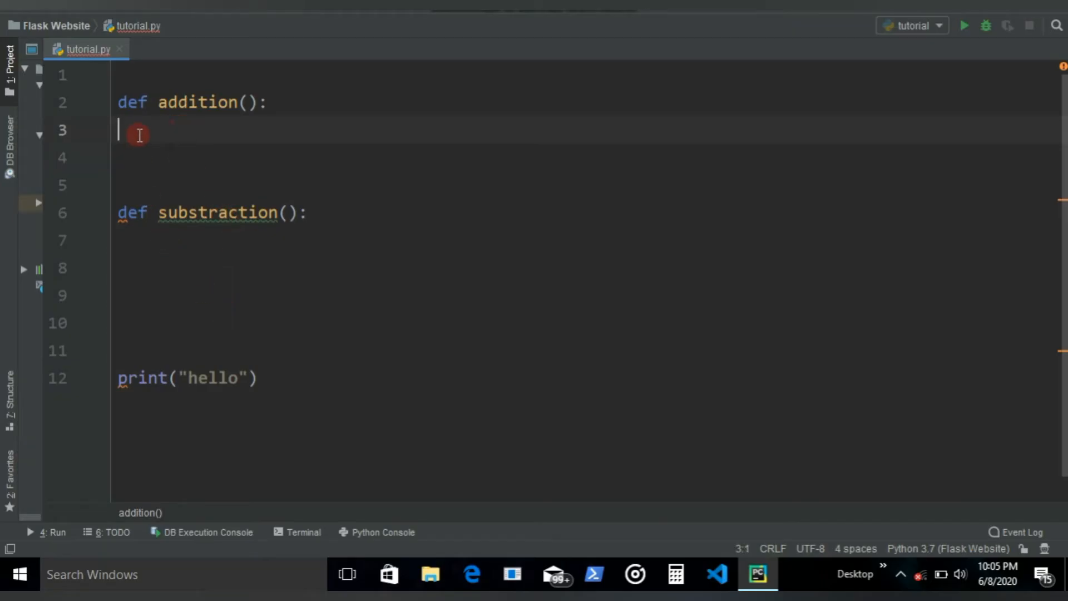
pyautogui.moveTo(186, 132)
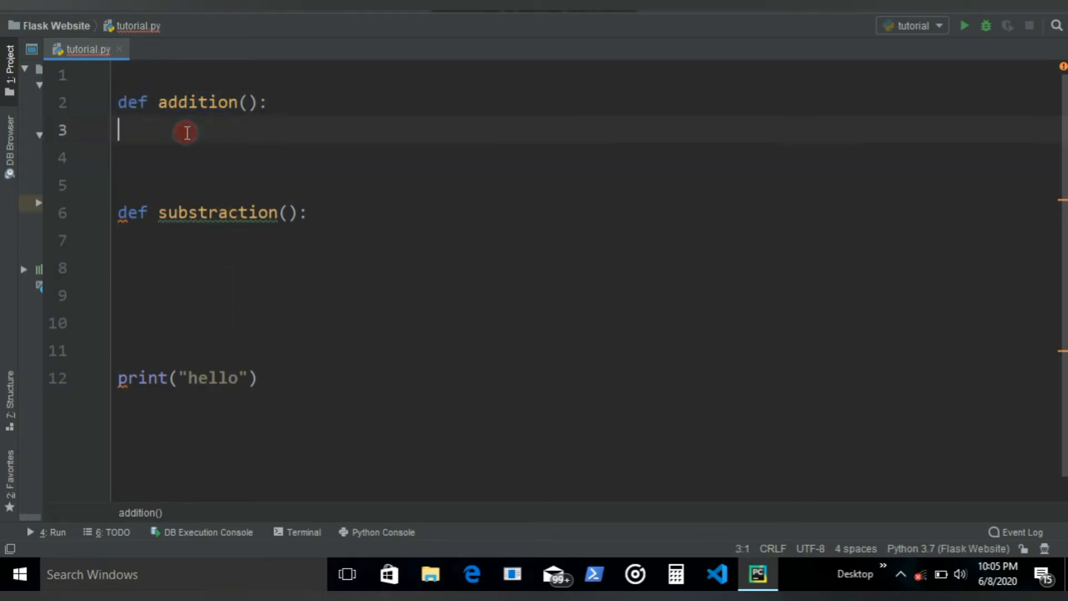
pyautogui.moveTo(184, 267)
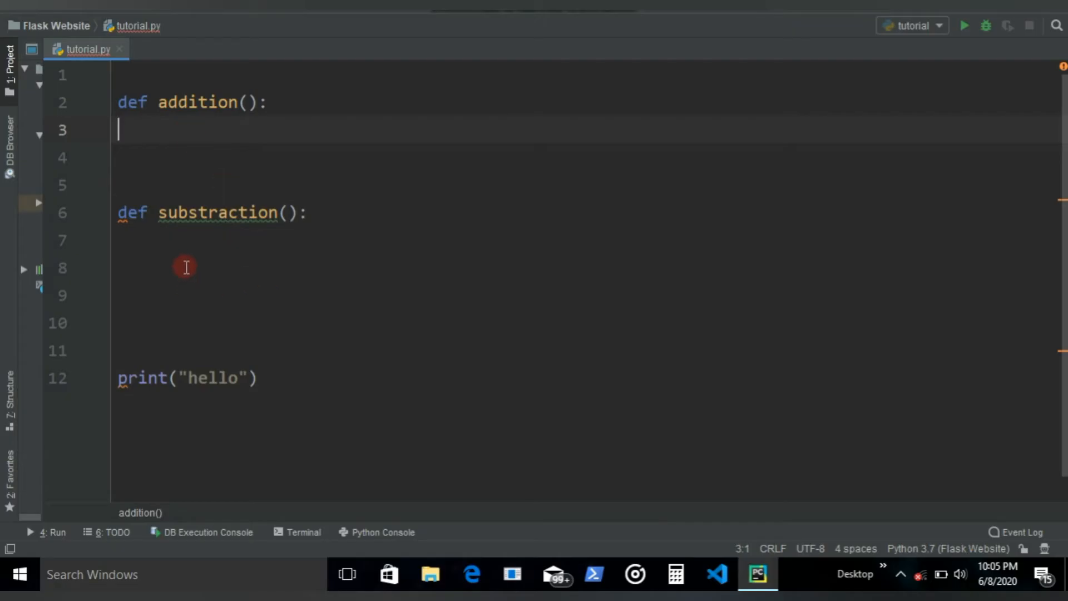
pyautogui.moveTo(205, 141)
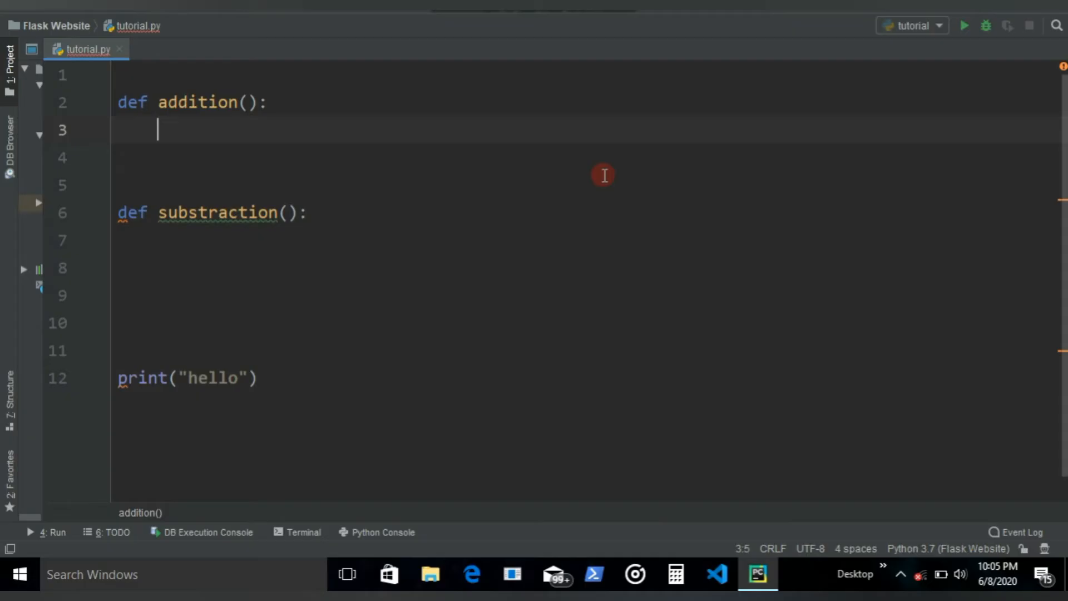
pyautogui.write('pass')
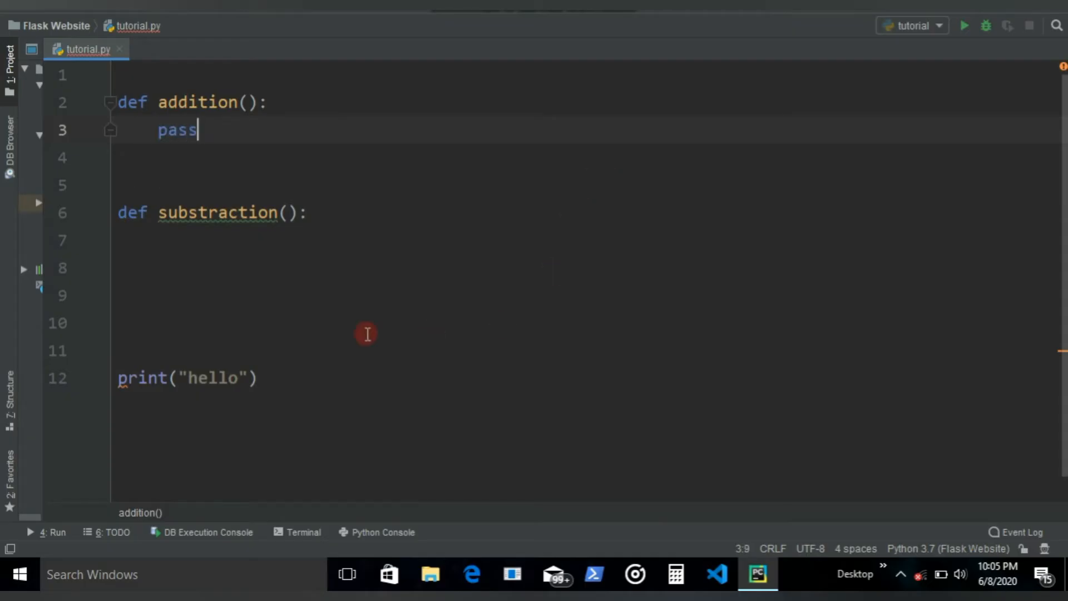
pyautogui.click(160, 240)
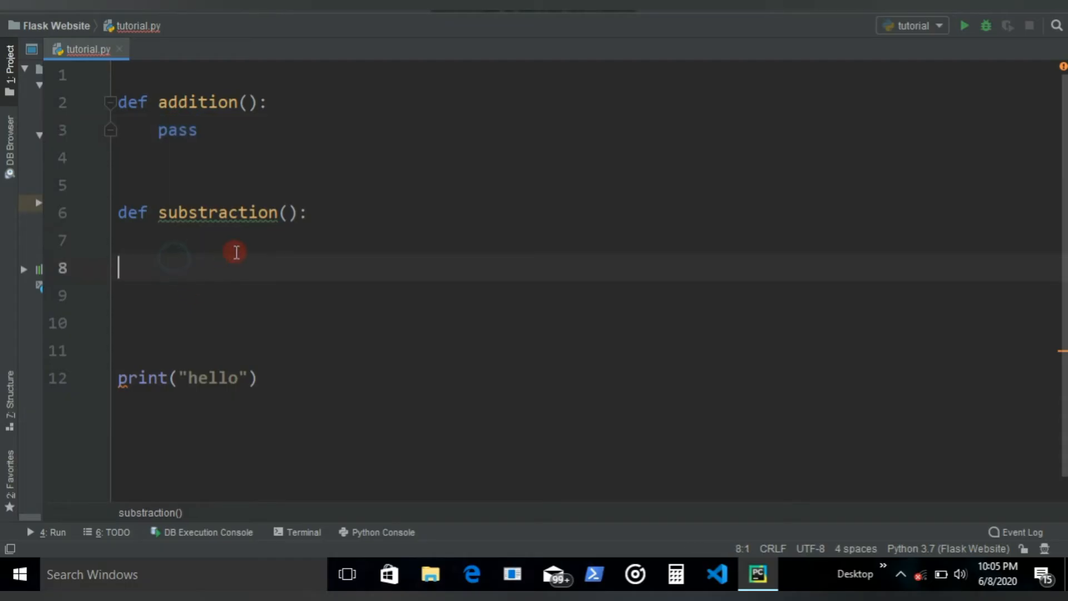
pyautogui.write('pa')
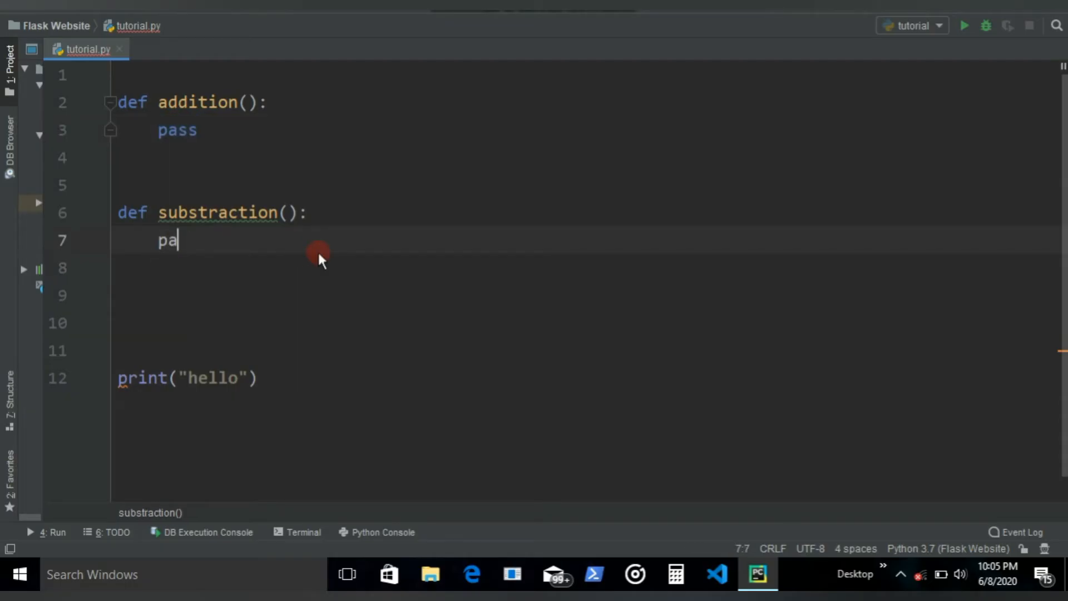
pyautogui.write('ss')
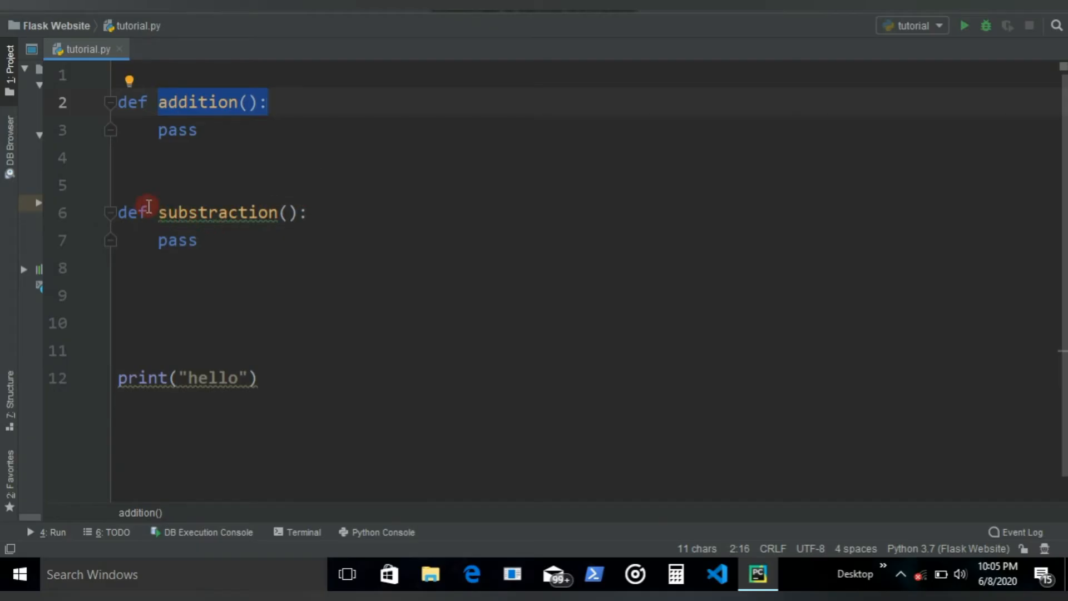
# - Remove extra blank lines above print("hello") and run the script
pyautogui.click(136, 184)
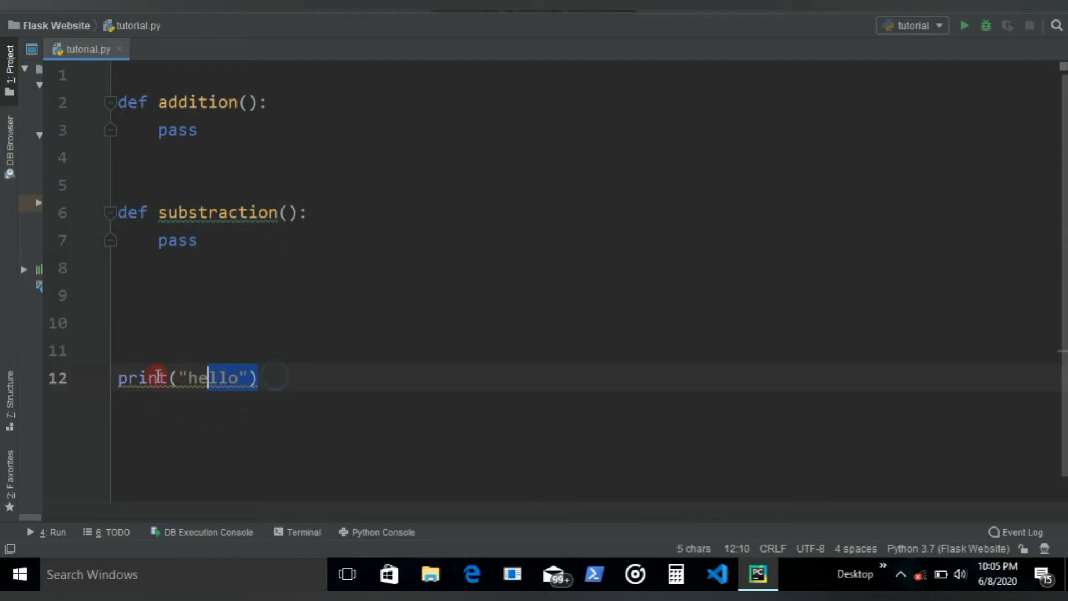
pyautogui.click(258, 377)
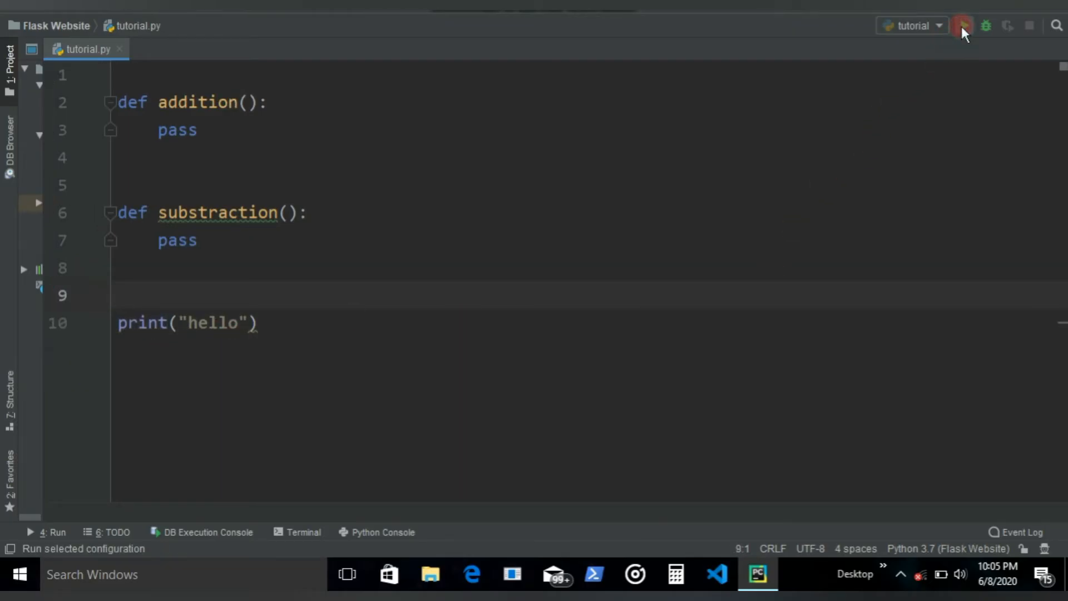
pyautogui.click(962, 26)
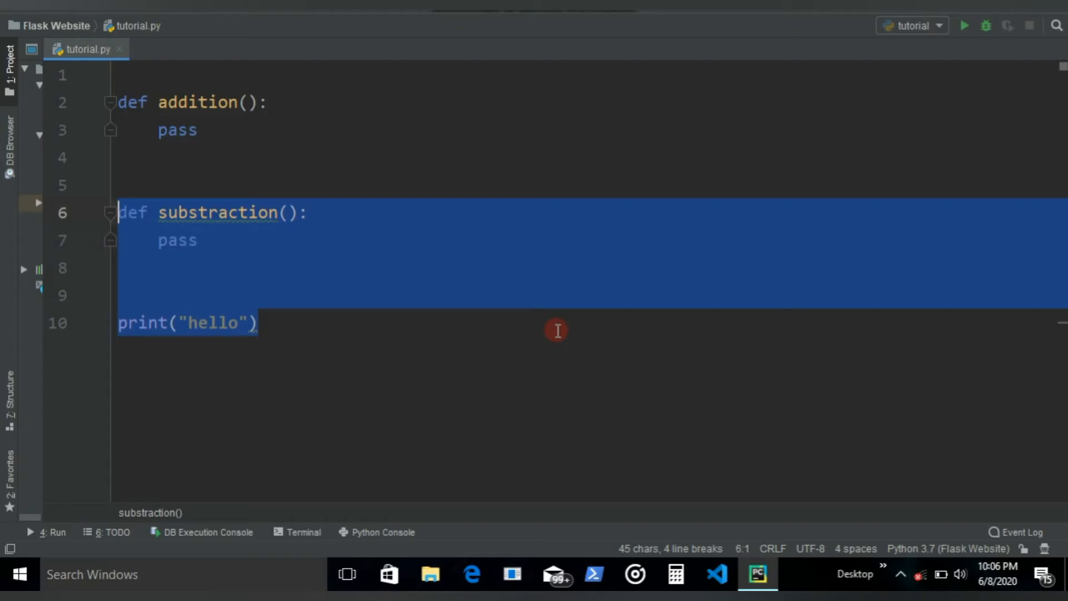
# - Replace the old code with an addition(a,b) function that prints a + b
pyautogui.press('Delete')
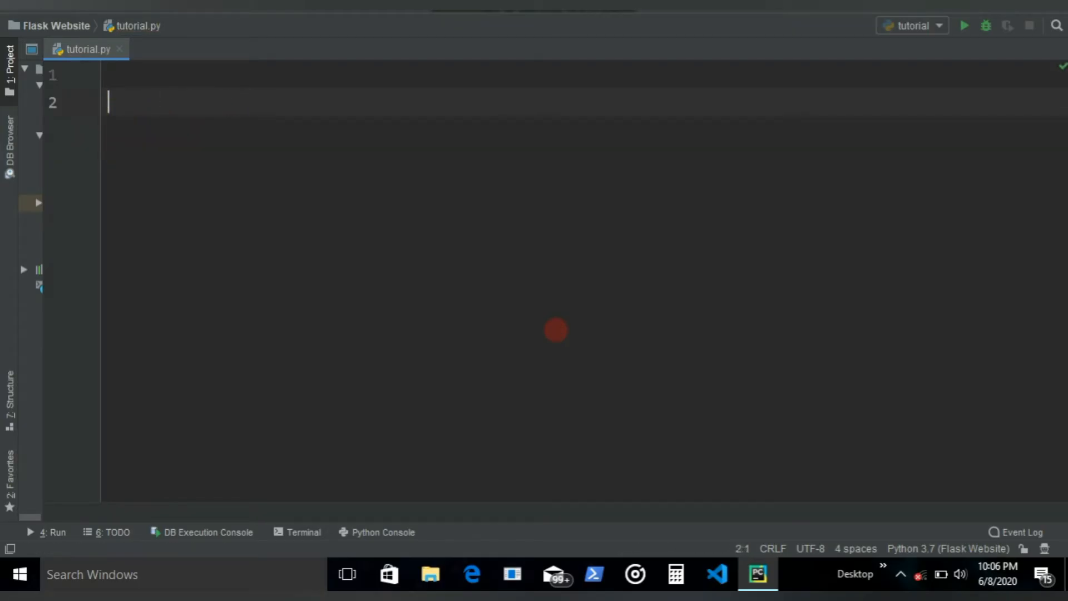
pyautogui.write('def')
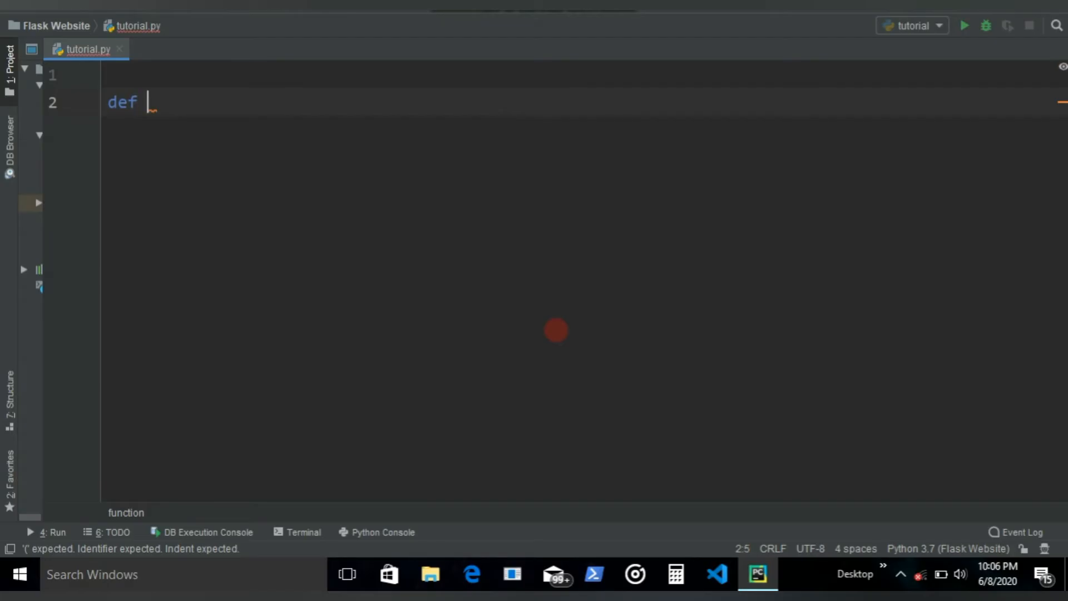
pyautogui.press('Backspace')
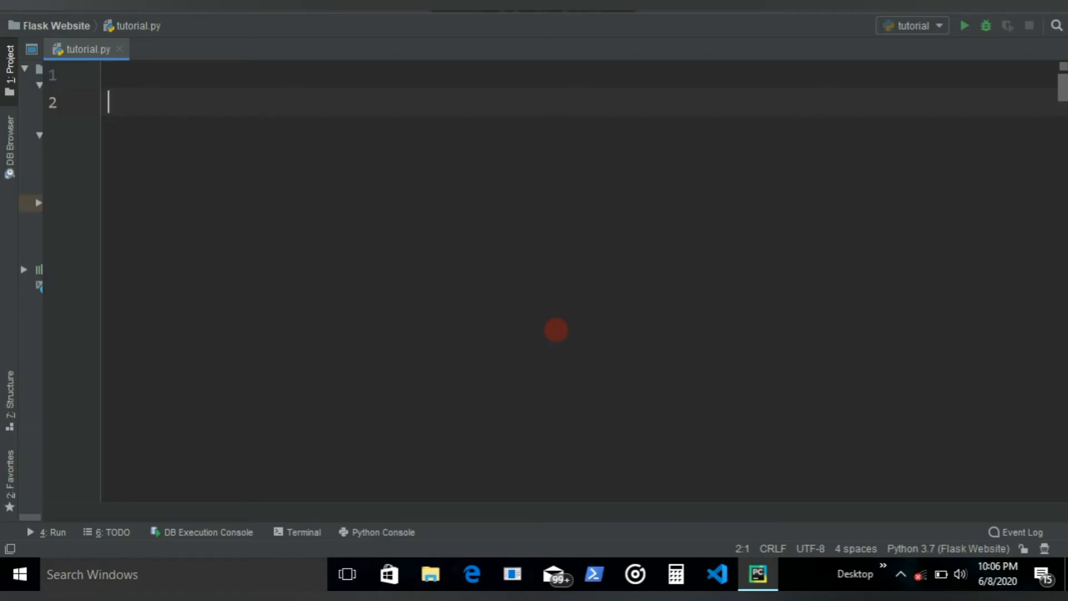
pyautogui.write('d')
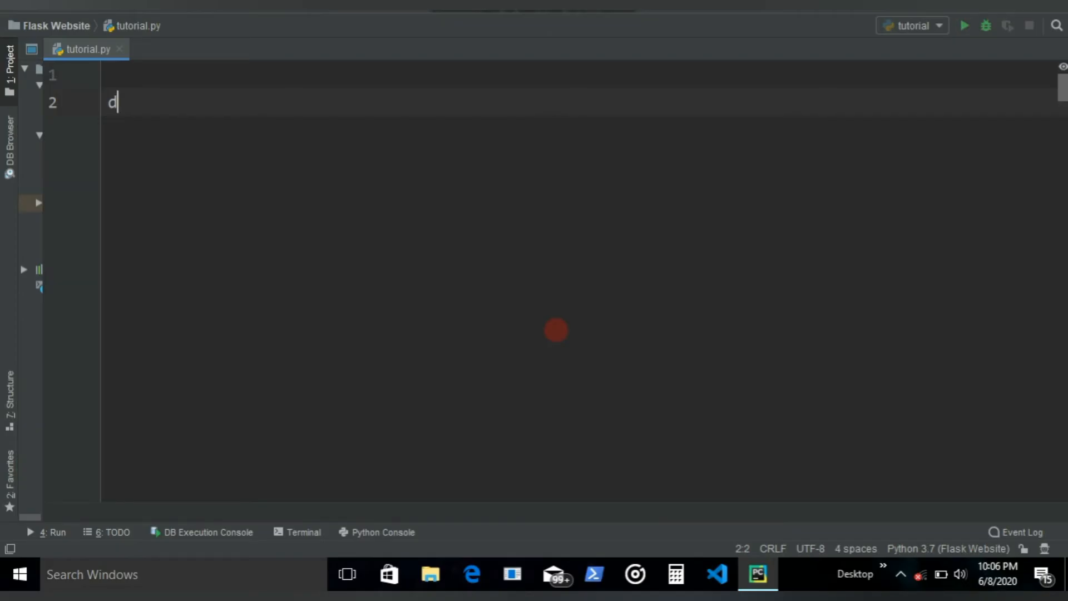
pyautogui.write('ef additio')
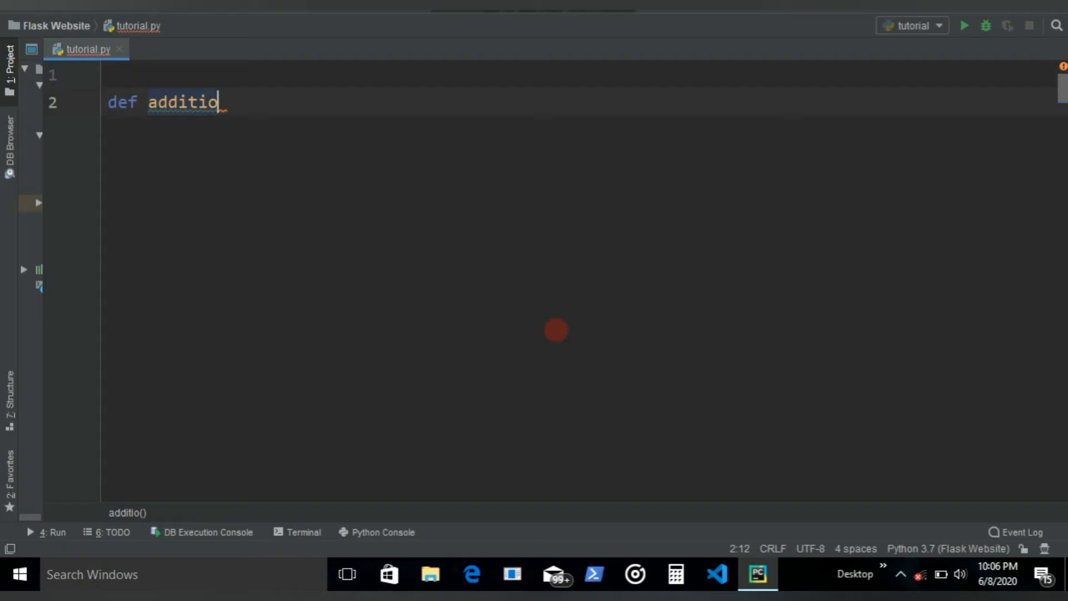
pyautogui.write('n()')
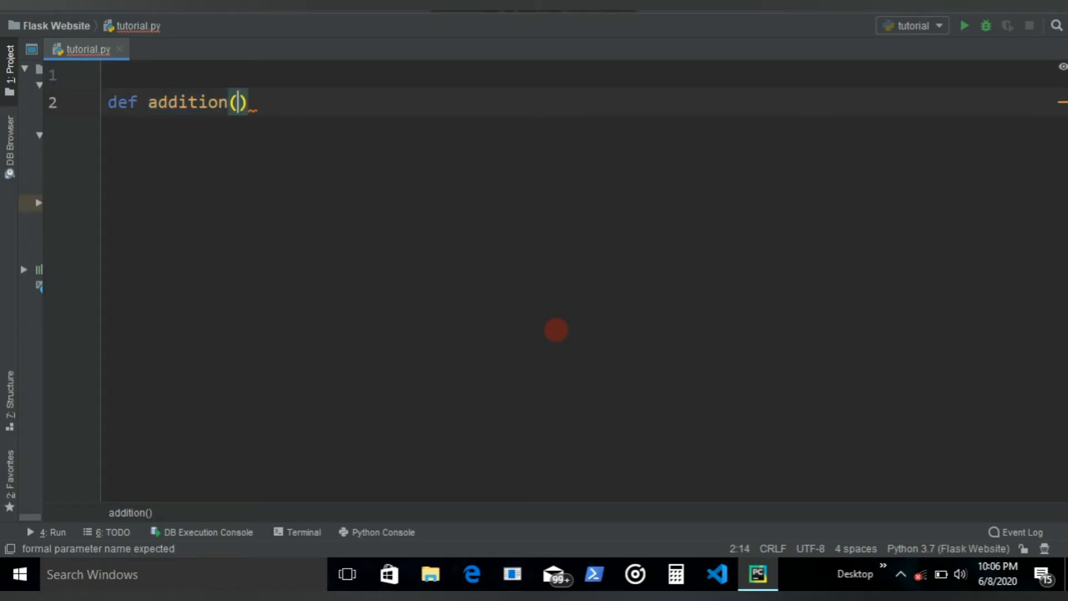
pyautogui.write('a,b')
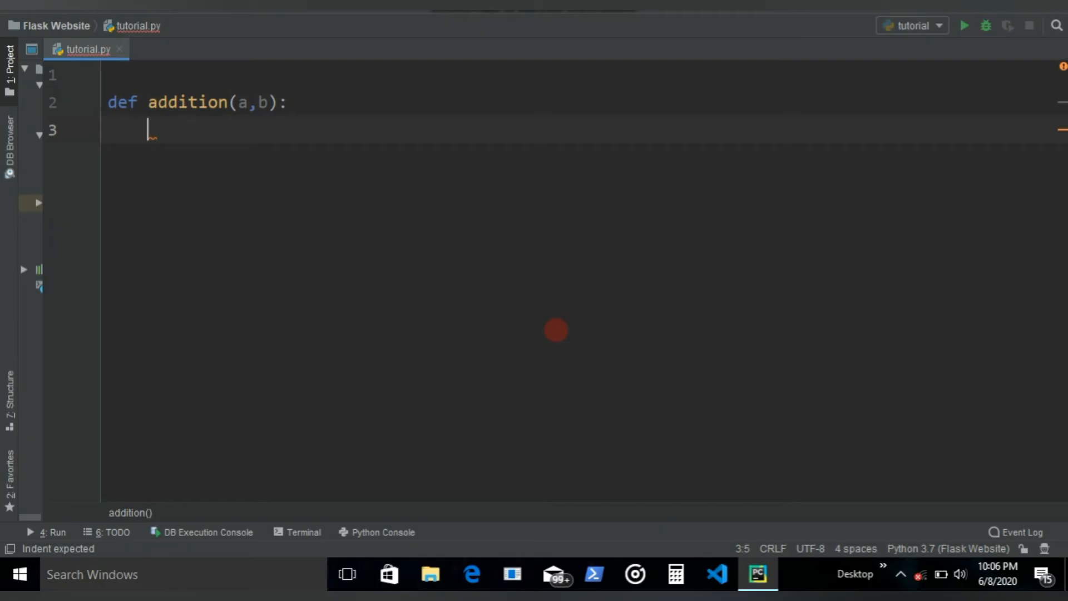
pyautogui.write('print()')
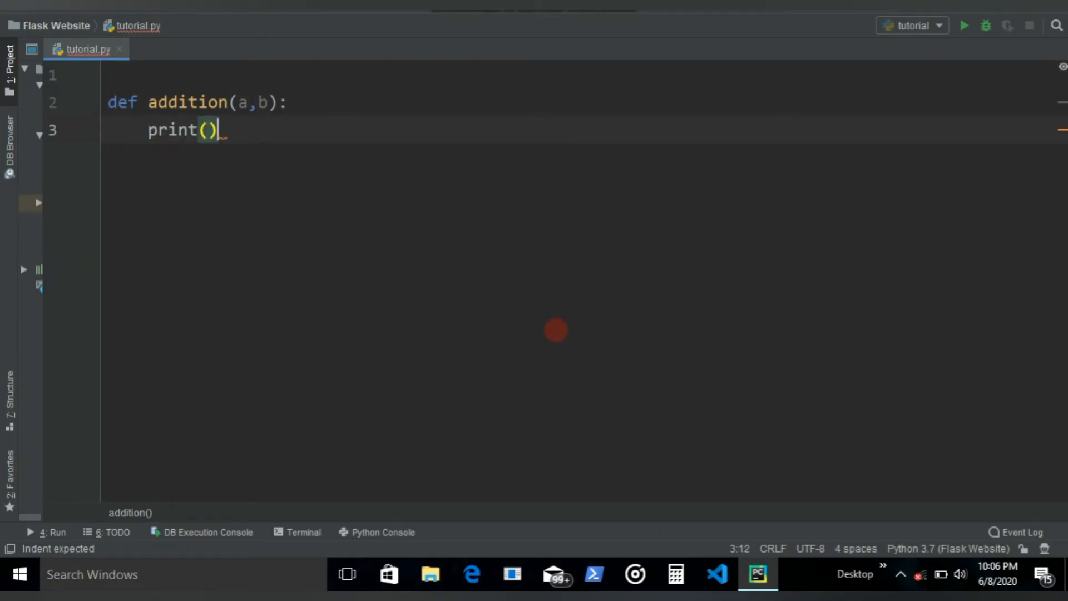
pyautogui.write('a + b')
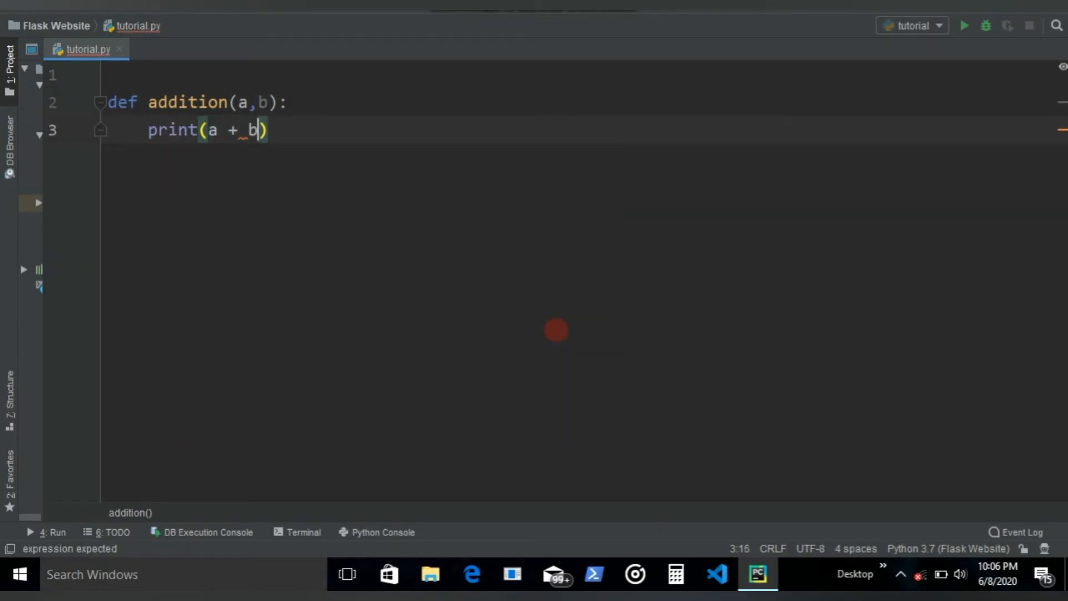
# - Call addition(7,9) below the function and run the script
pyautogui.press('enter')
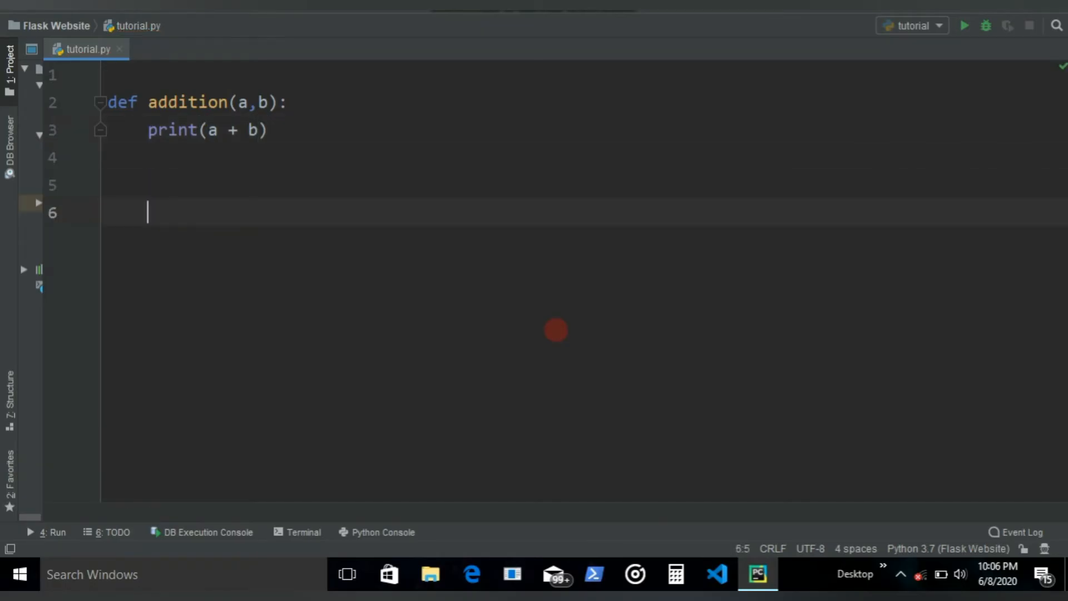
pyautogui.write('addition()')
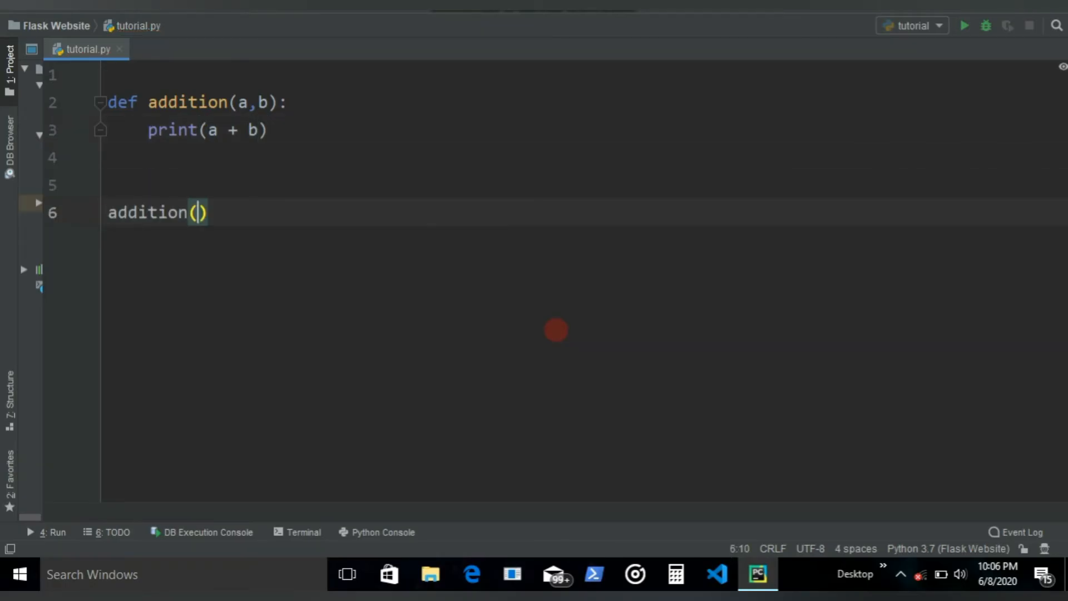
pyautogui.write('7,')
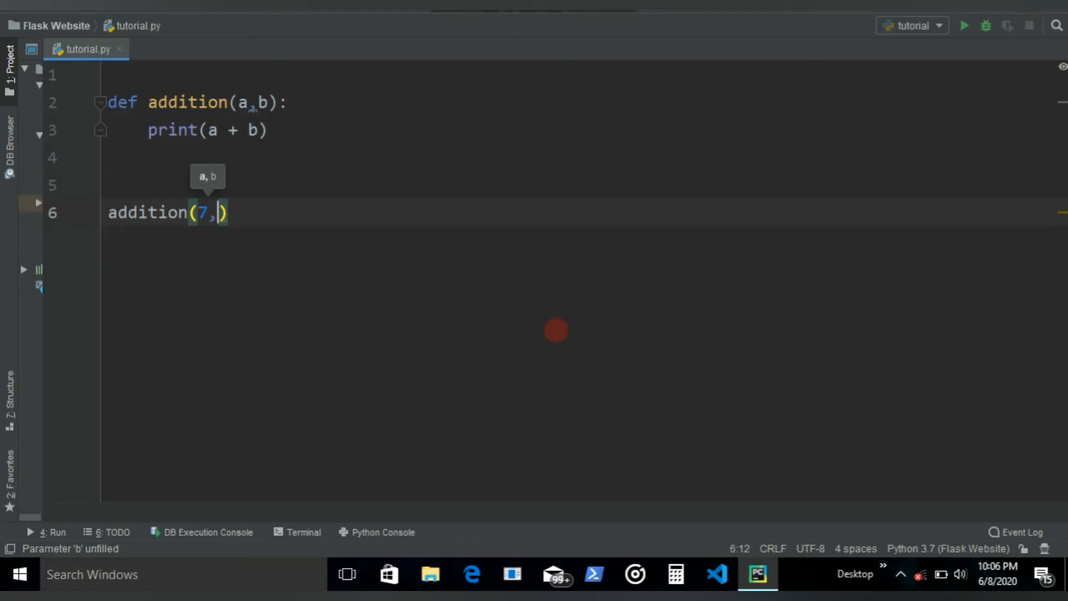
pyautogui.write('9')
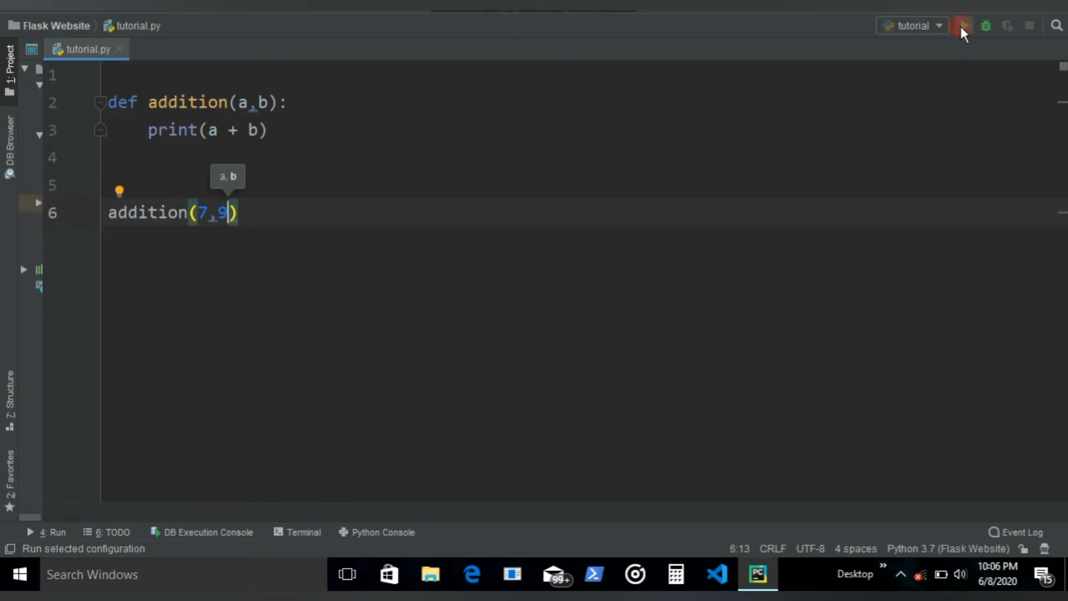
pyautogui.click(963, 26)
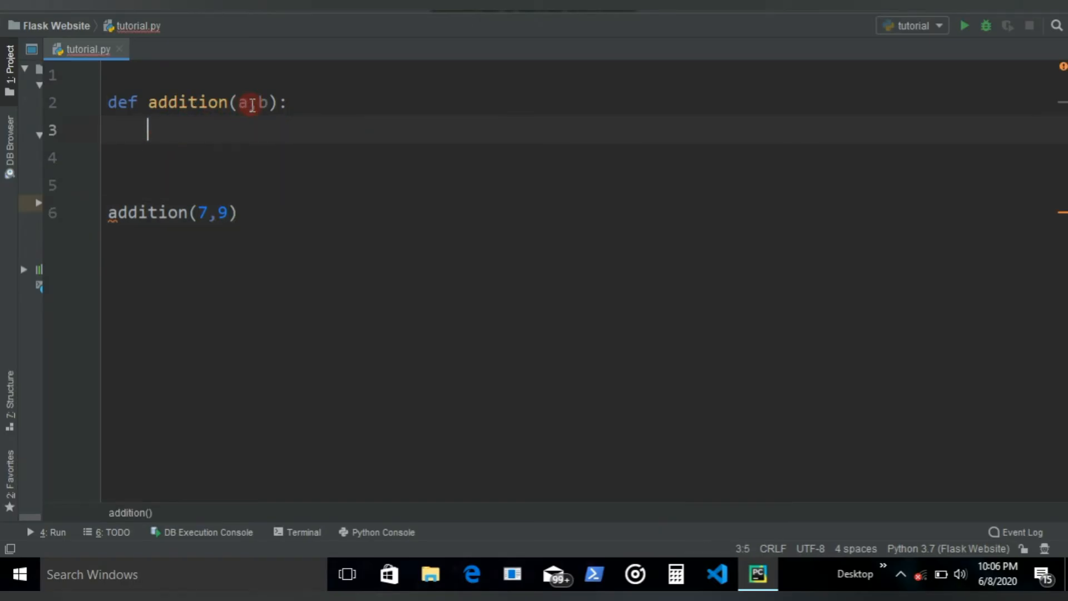
# - Make addition return a + b instead of printing, run it, and hide the Run window
pyautogui.write('n')
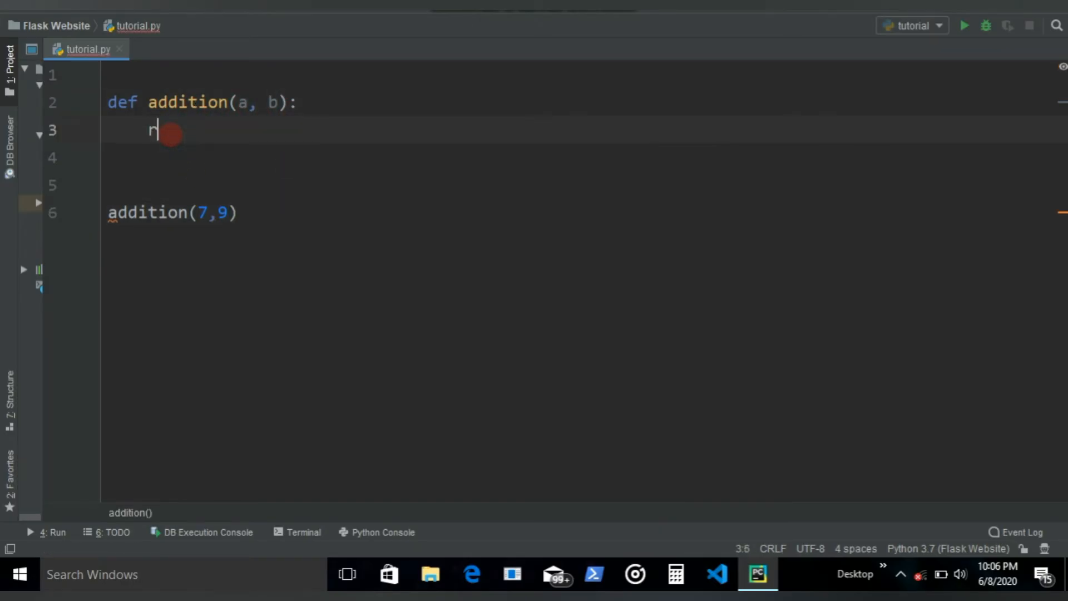
pyautogui.write('eturn')
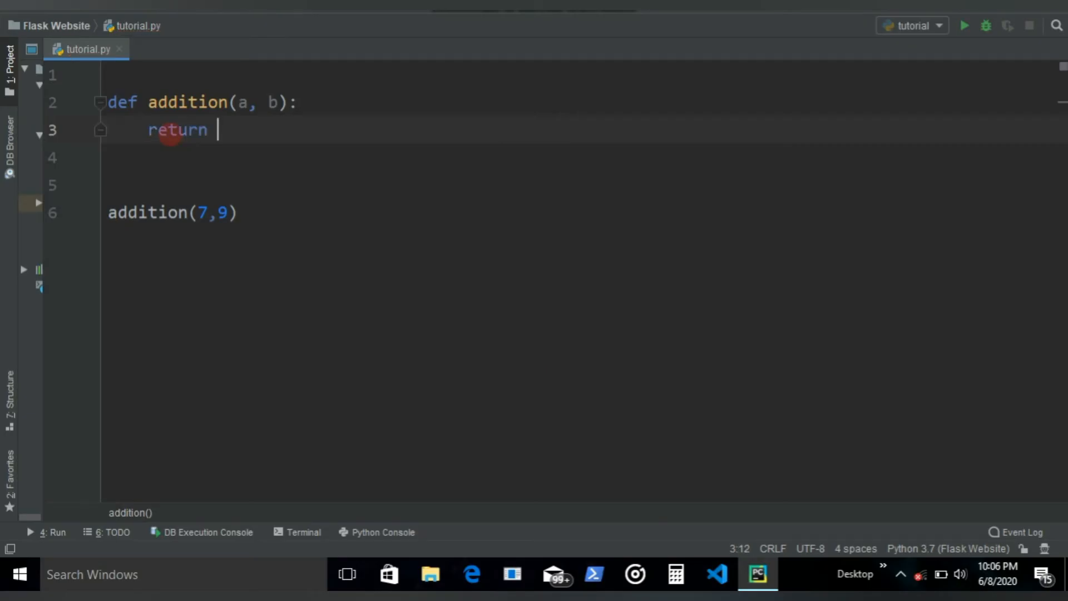
pyautogui.write('a + b')
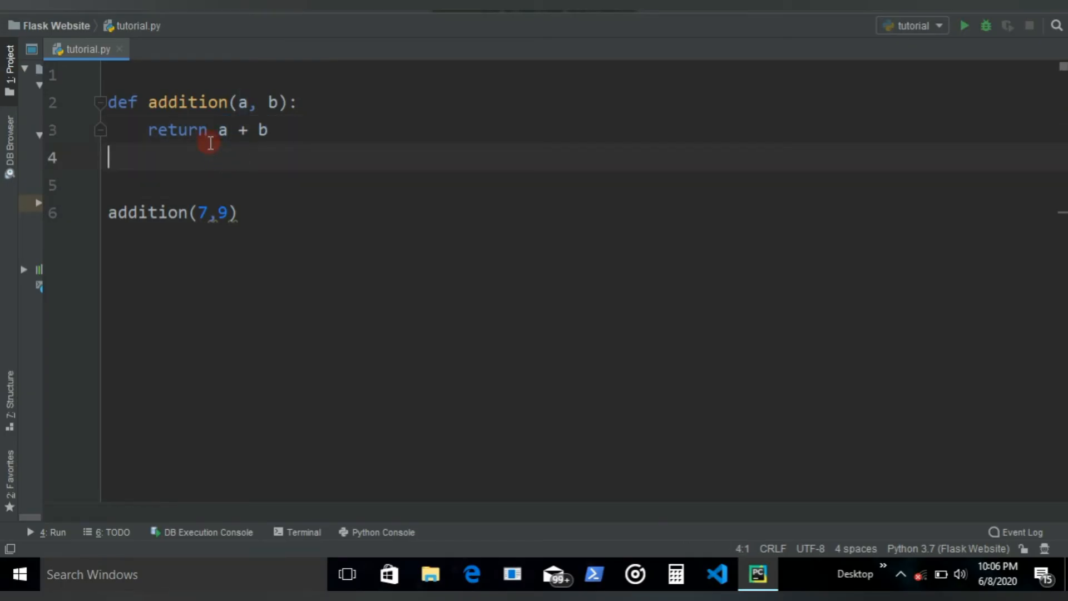
pyautogui.doubleClick(187, 103)
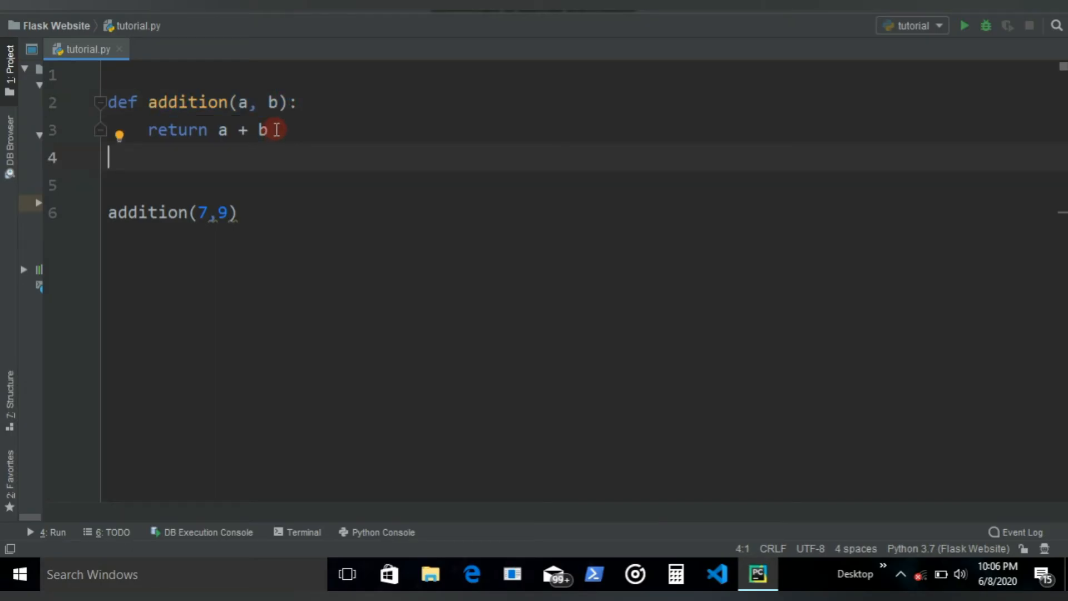
pyautogui.click(271, 130)
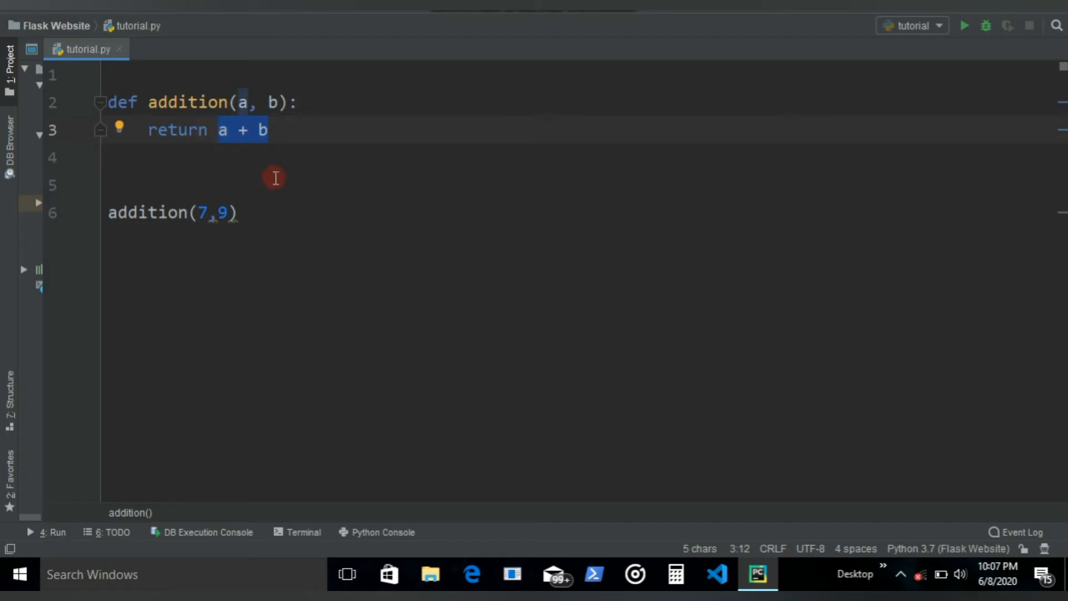
pyautogui.click(208, 212)
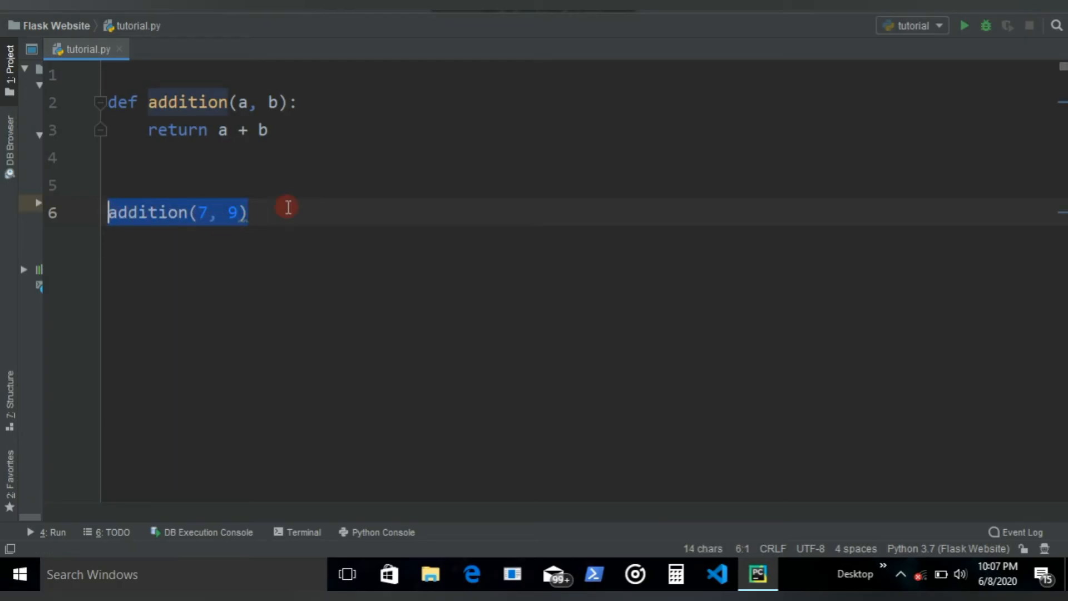
pyautogui.click(964, 26)
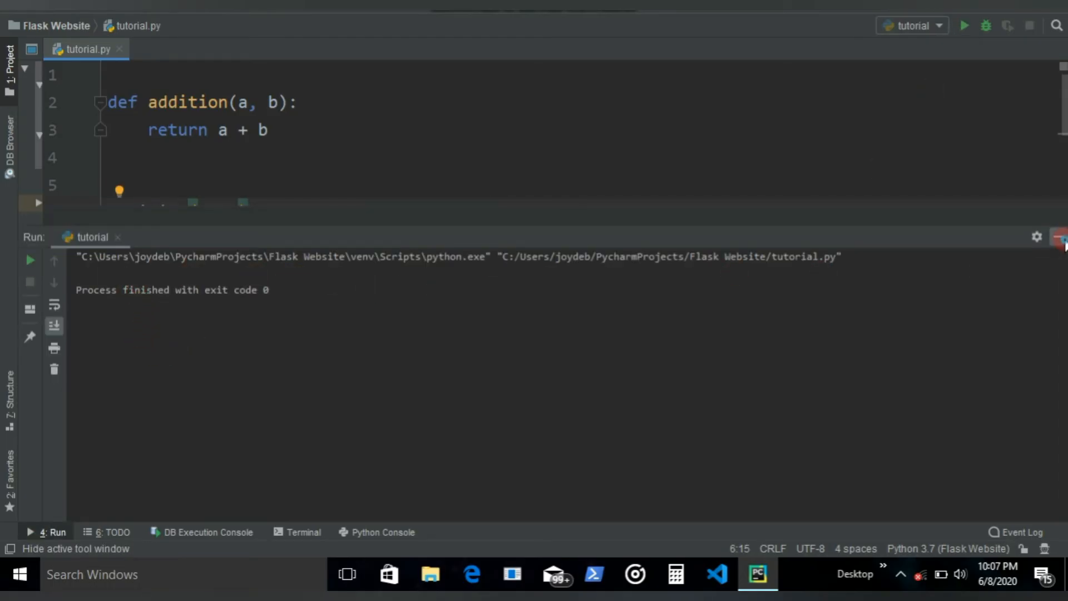
pyautogui.click(1060, 236)
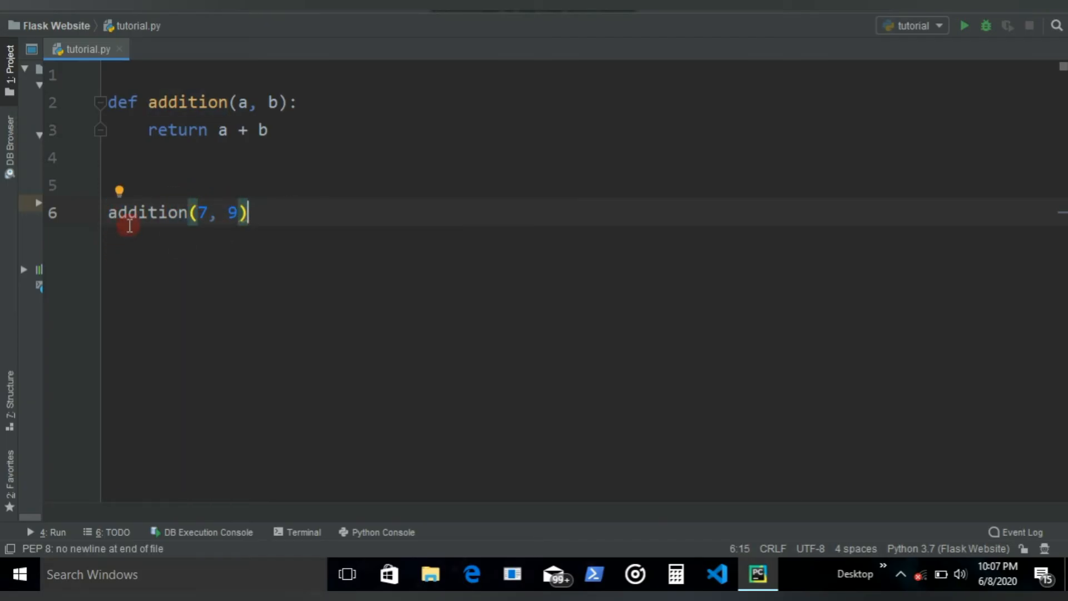
# - Wrap addition(7, 9) in print(), rerun the script, and hide the output
pyautogui.write('prin')
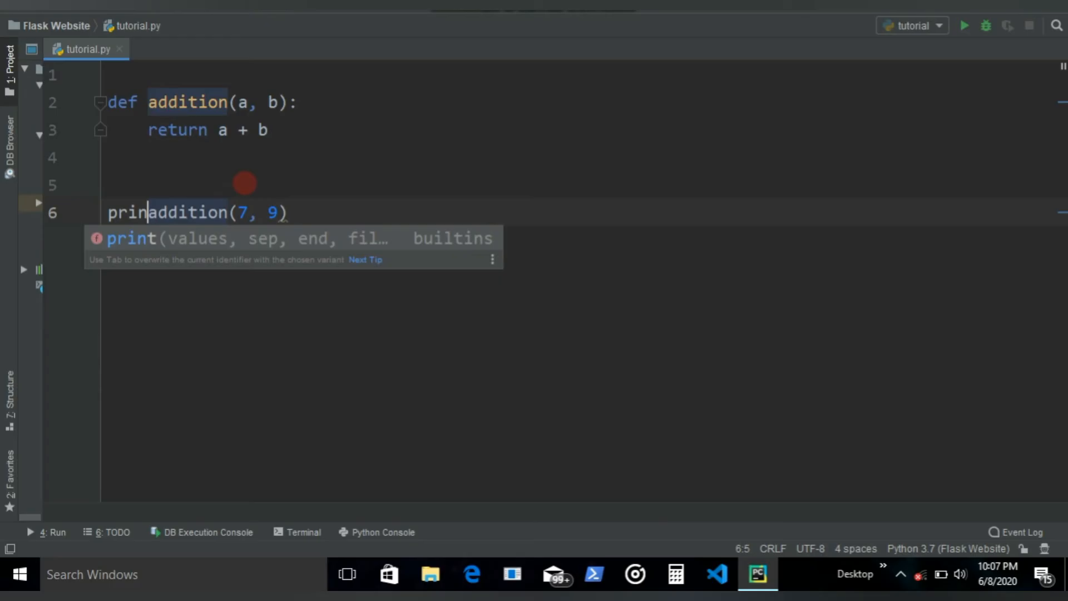
pyautogui.press('Tab')
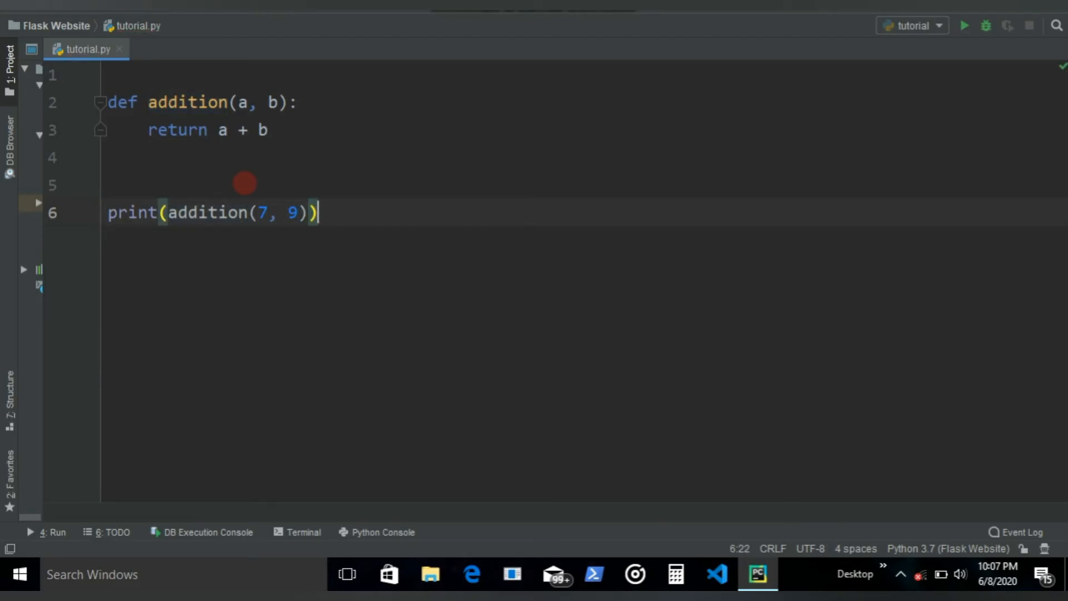
pyautogui.click(963, 25)
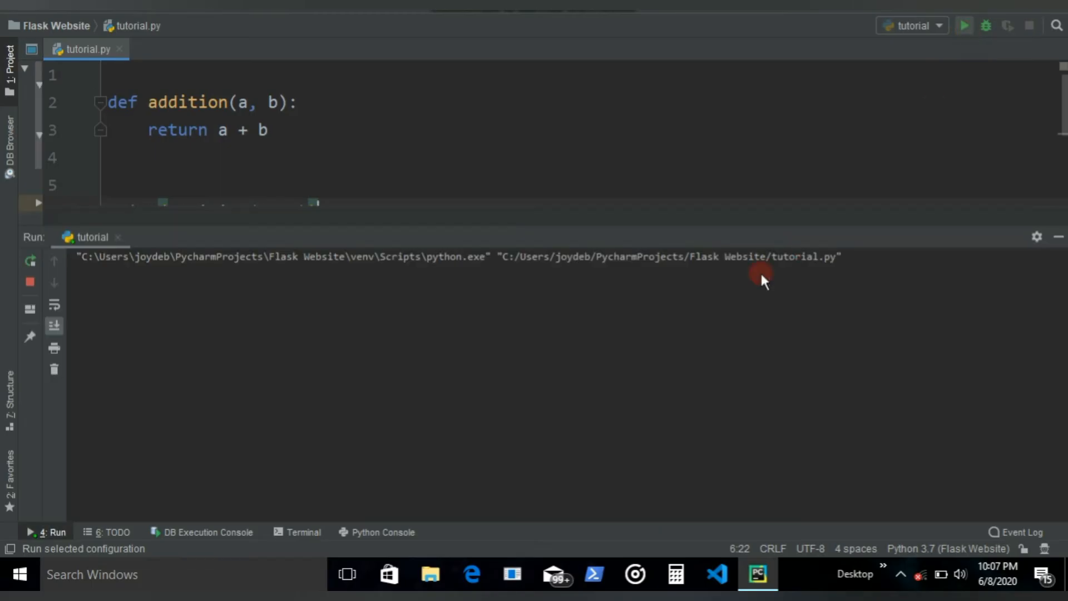
pyautogui.click(963, 25)
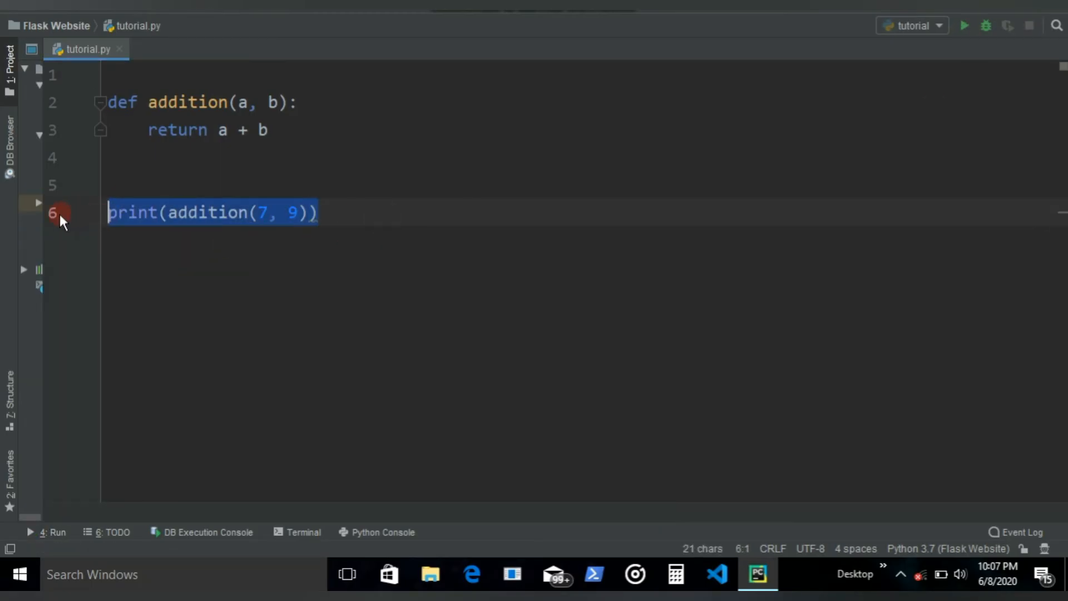
# - Remove the print call, add a third parameter c, and return a + b + c
pyautogui.press('Delete')
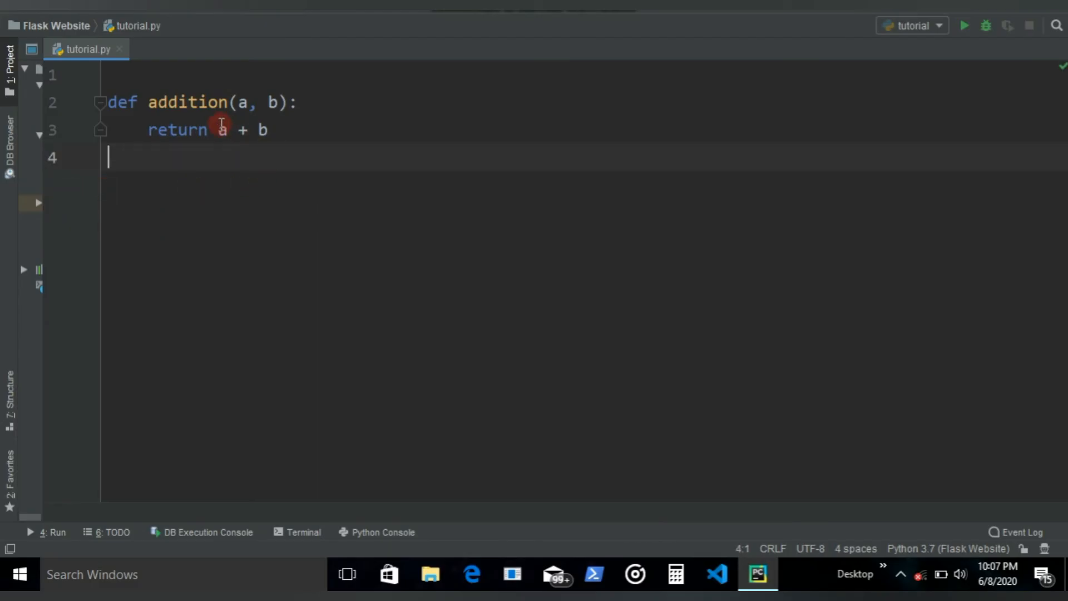
pyautogui.click(279, 102)
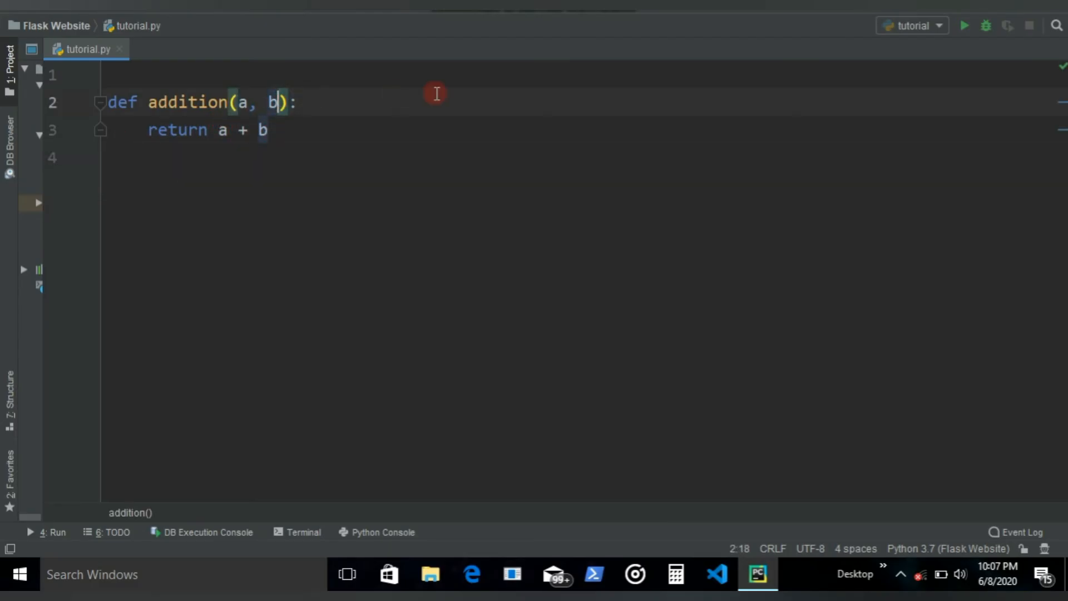
pyautogui.write(', c')
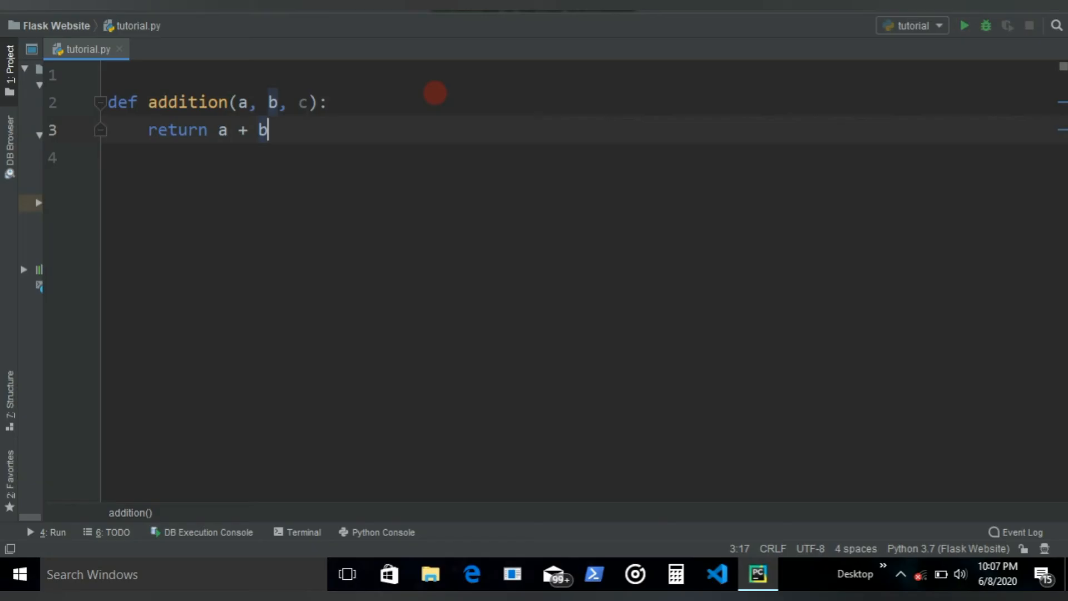
pyautogui.write('+ c')
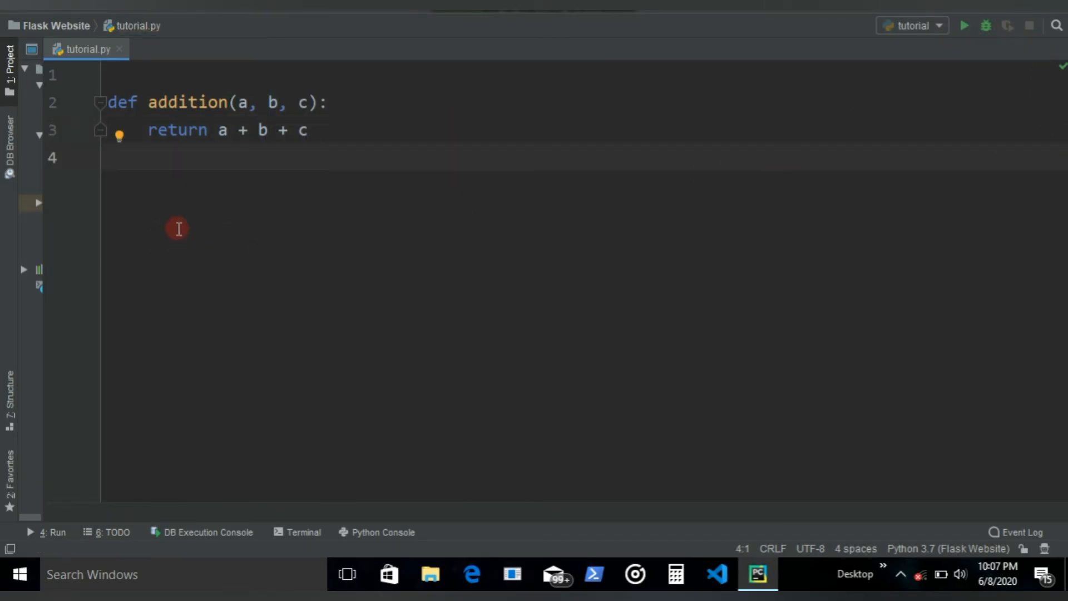
# - Call addition(9,98,87) below the function and run the script
pyautogui.press('Enter')
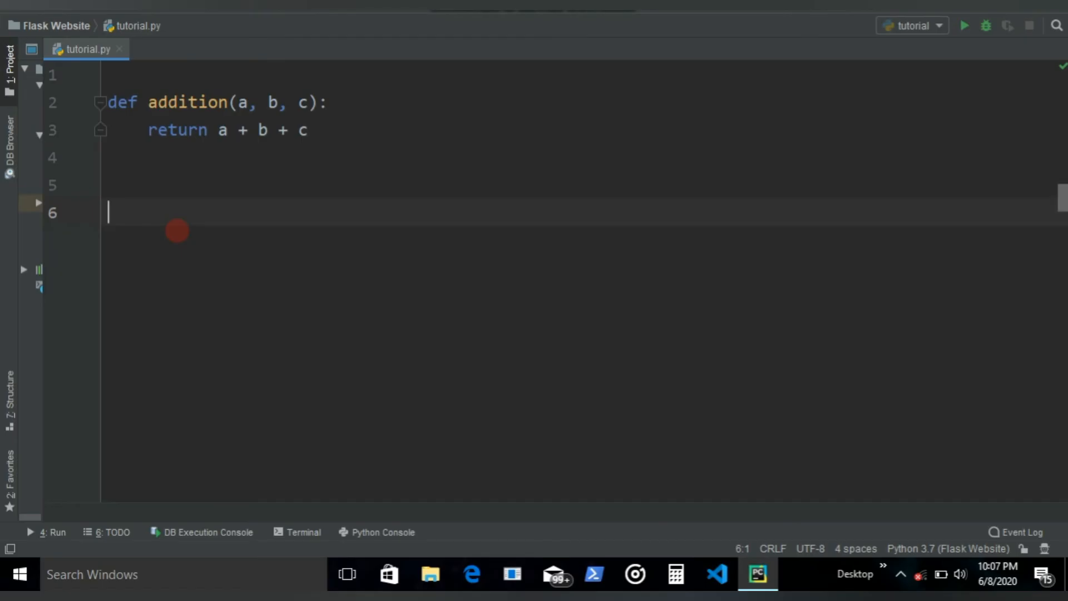
pyautogui.write('addition()')
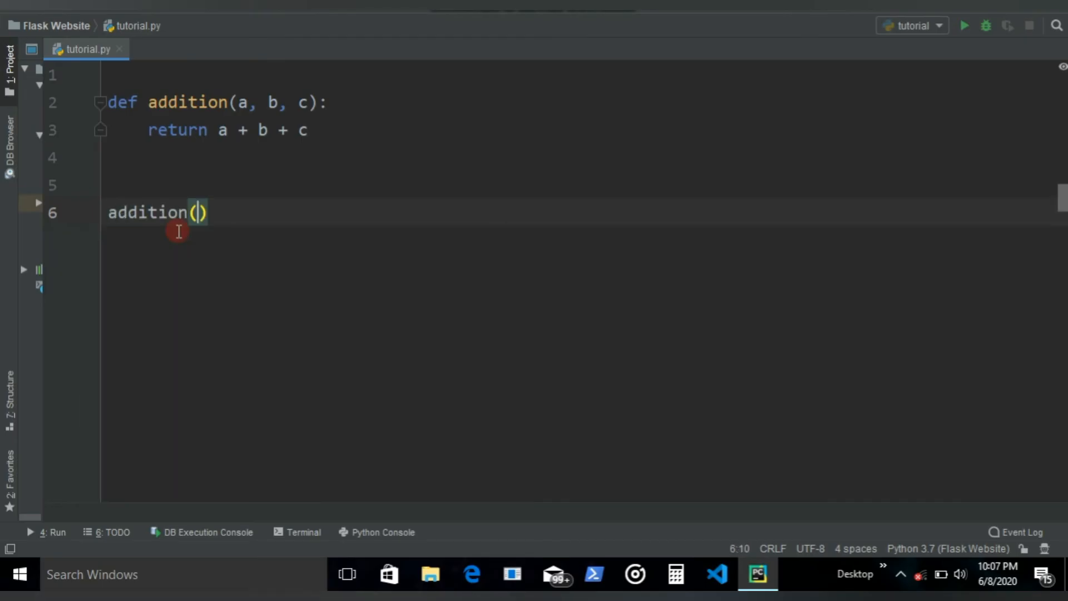
pyautogui.write('9,98,87')
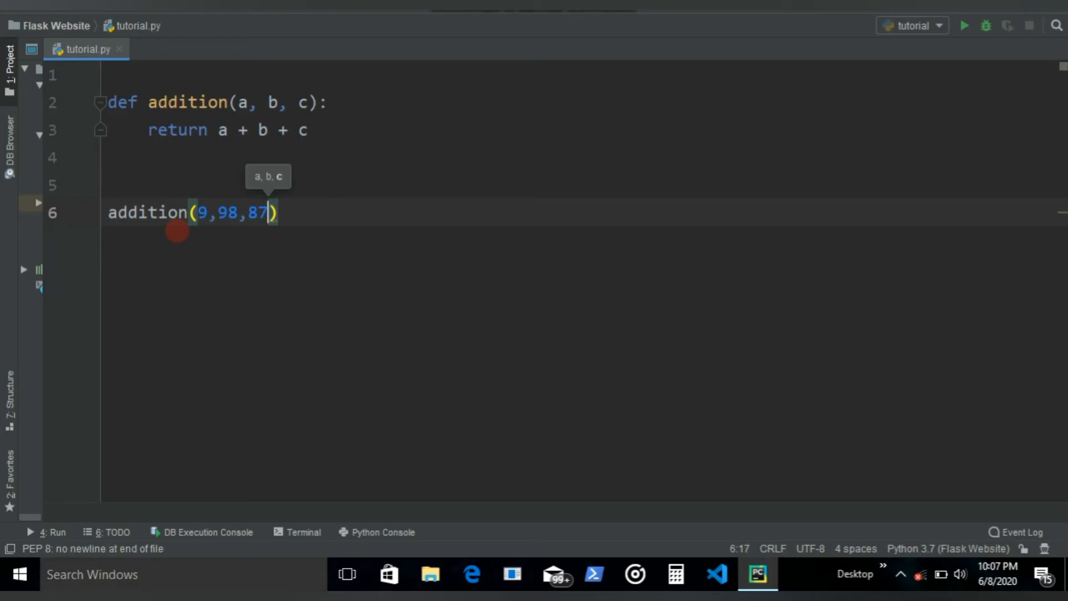
pyautogui.click(963, 26)
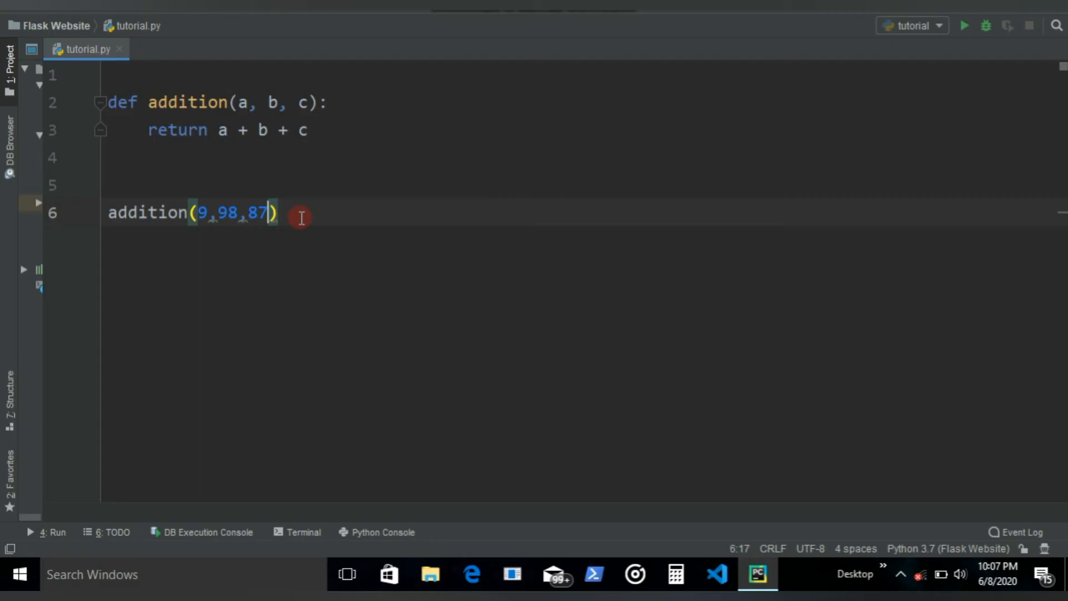
pyautogui.click(148, 212)
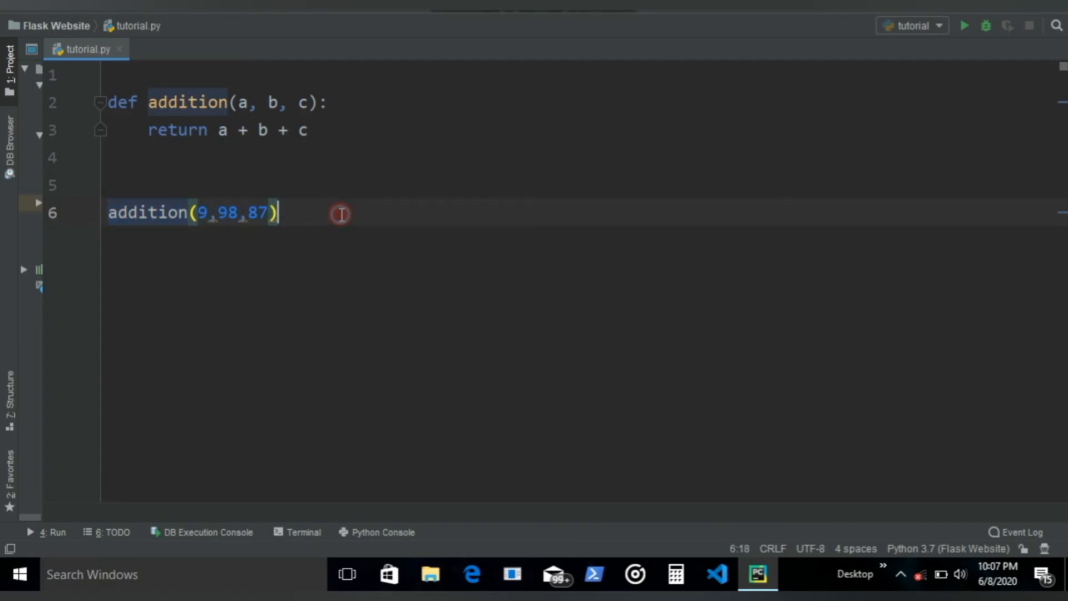
pyautogui.click(122, 212)
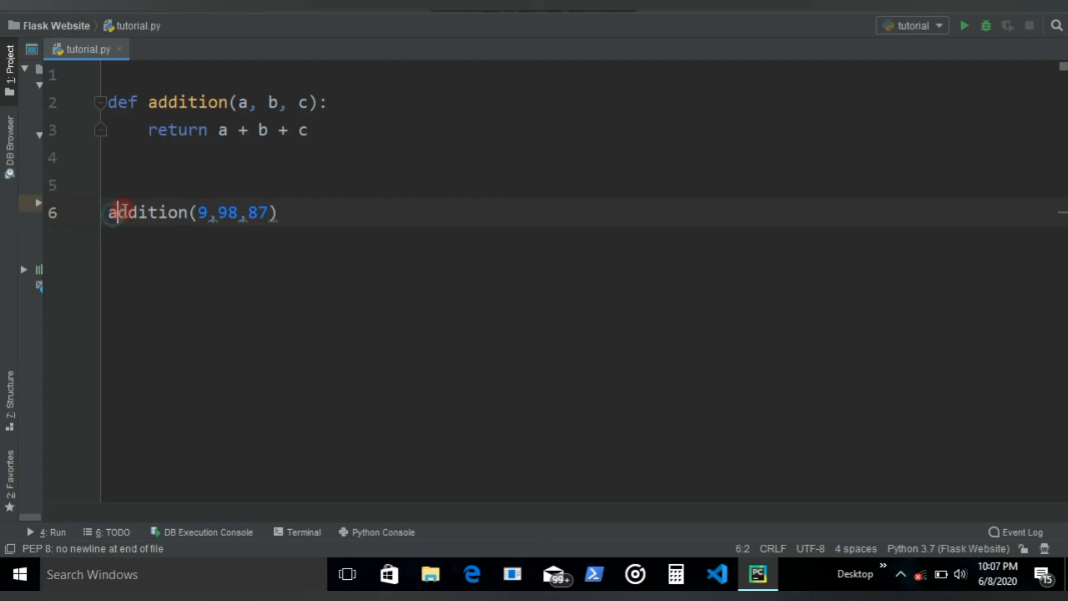
pyautogui.click(276, 212)
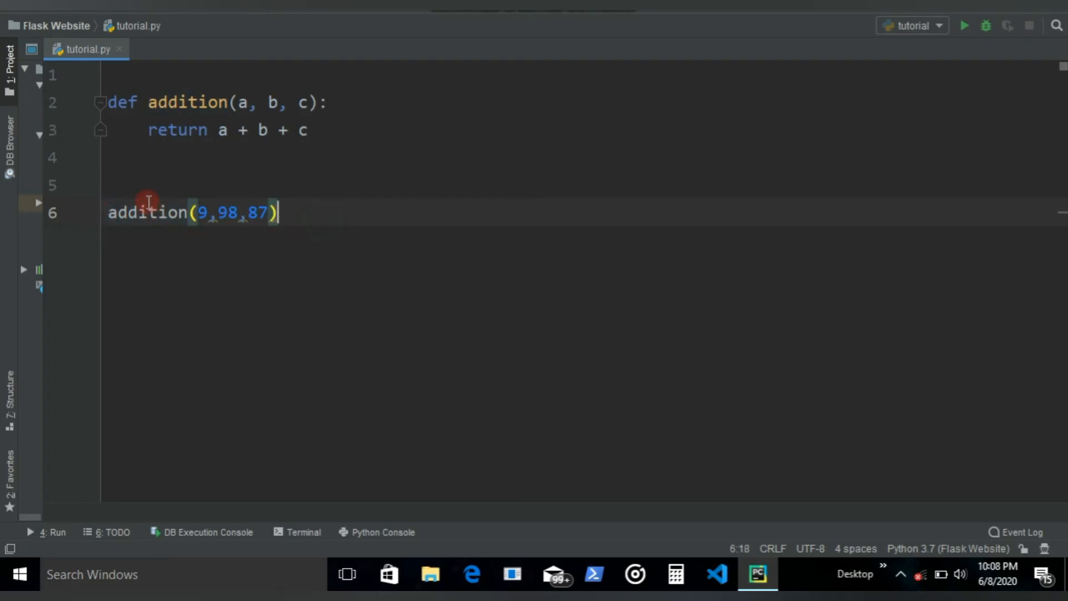
# - Assign addition(9,98,87) to result, add print(result) below, and run the script
pyautogui.write(']')
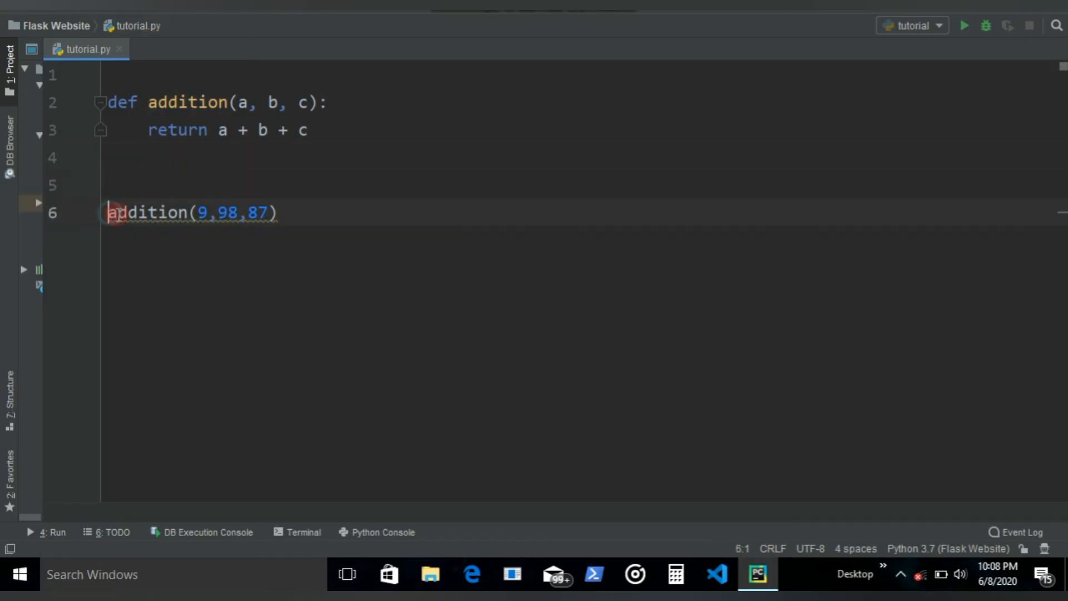
pyautogui.write('resu')
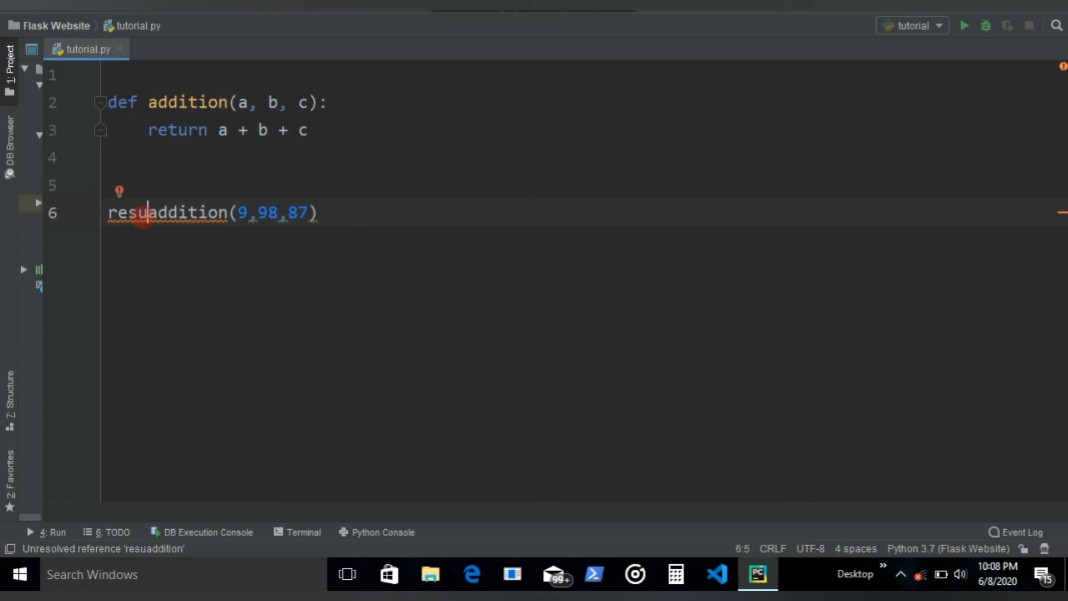
pyautogui.write('lt =')
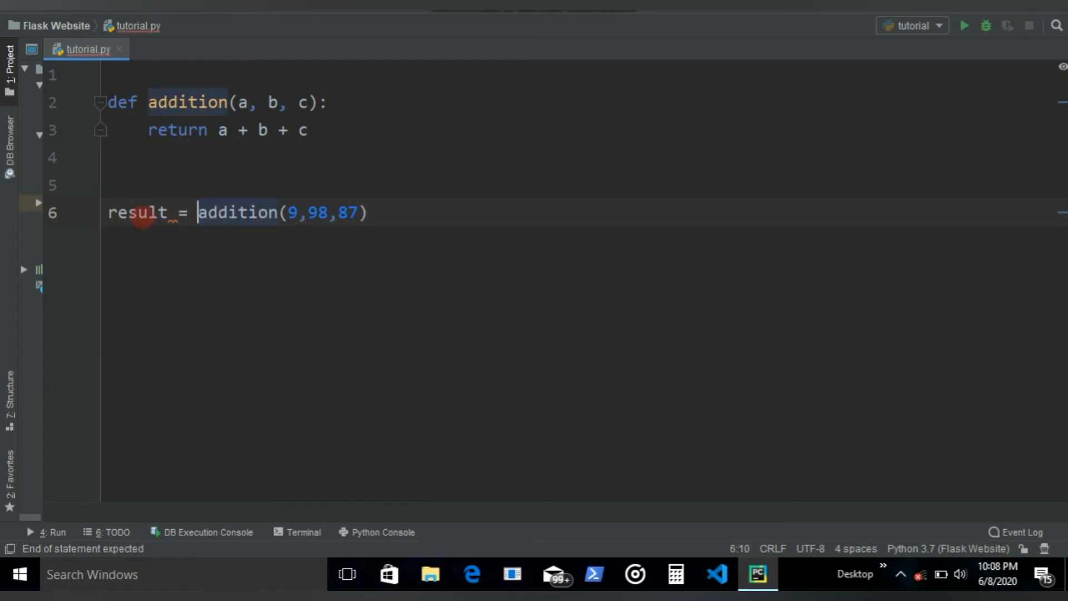
pyautogui.moveTo(200, 213); pyautogui.dragTo(368, 213)
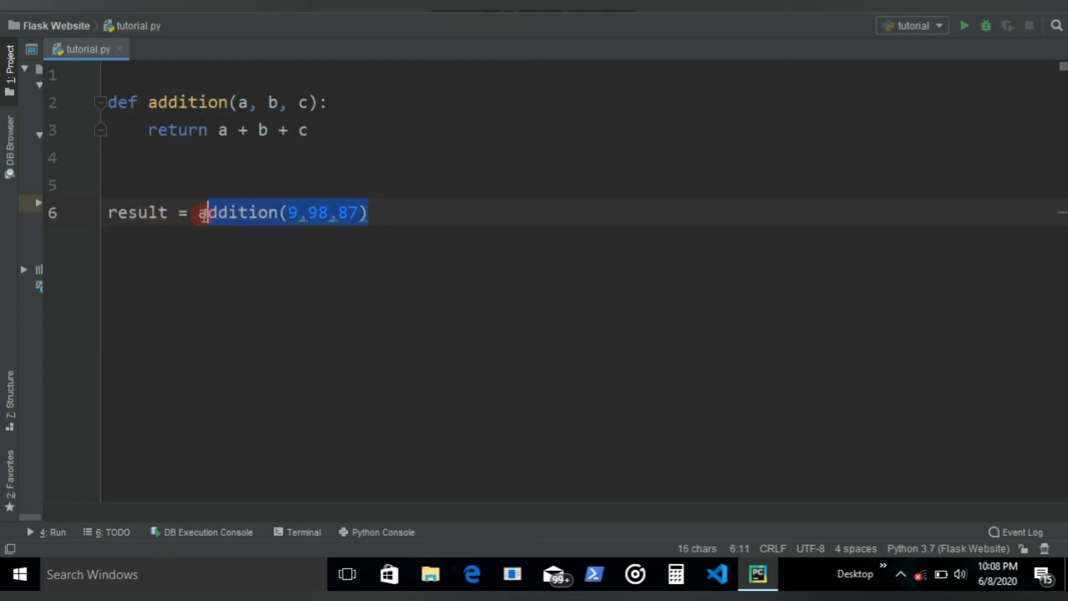
pyautogui.doubleClick(136, 213)
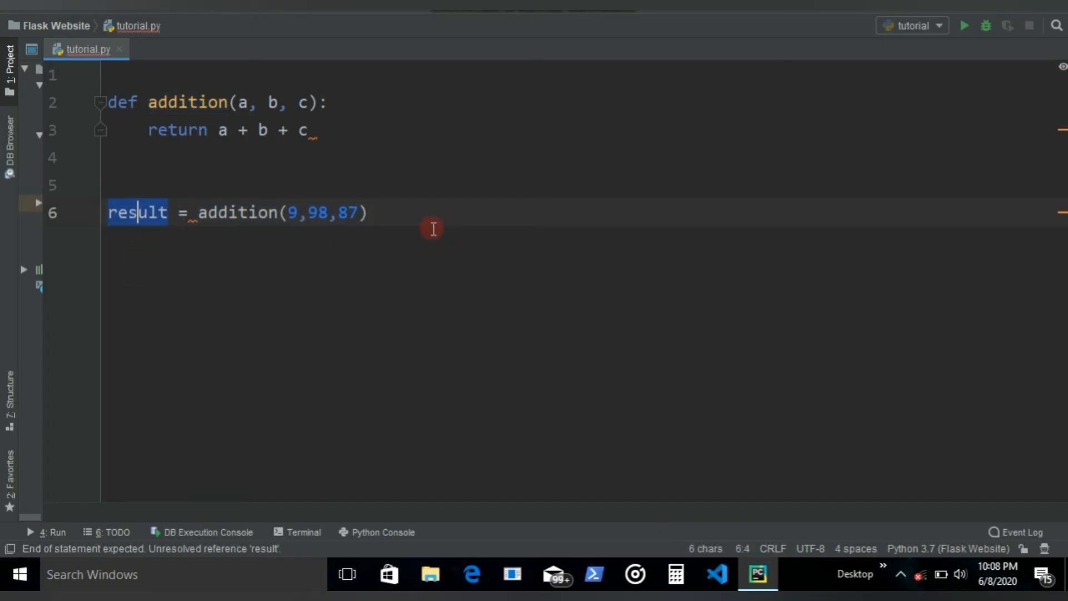
pyautogui.write('print(')
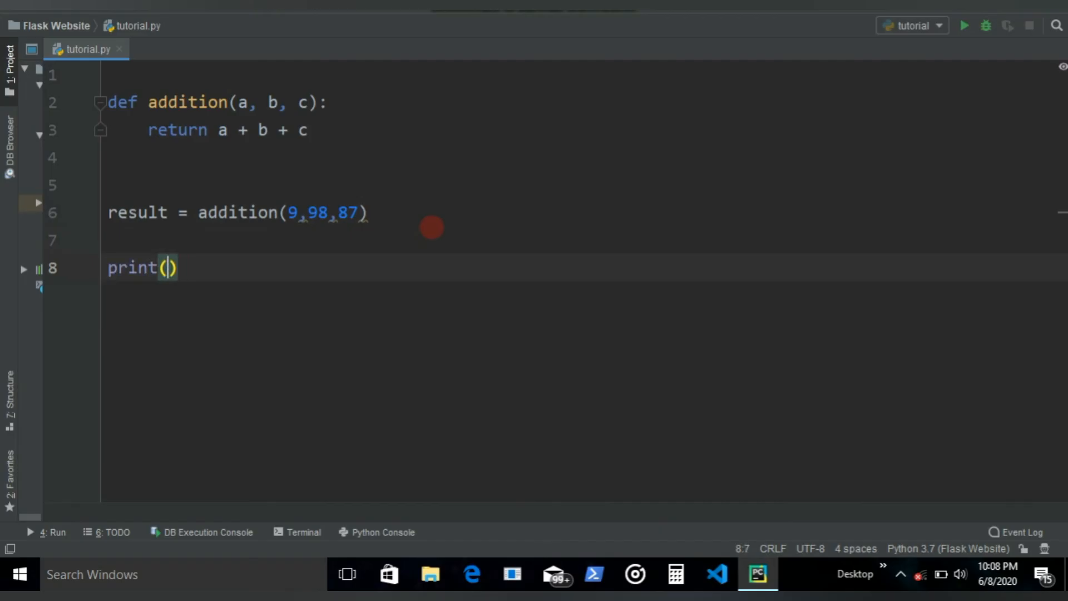
pyautogui.write('result')
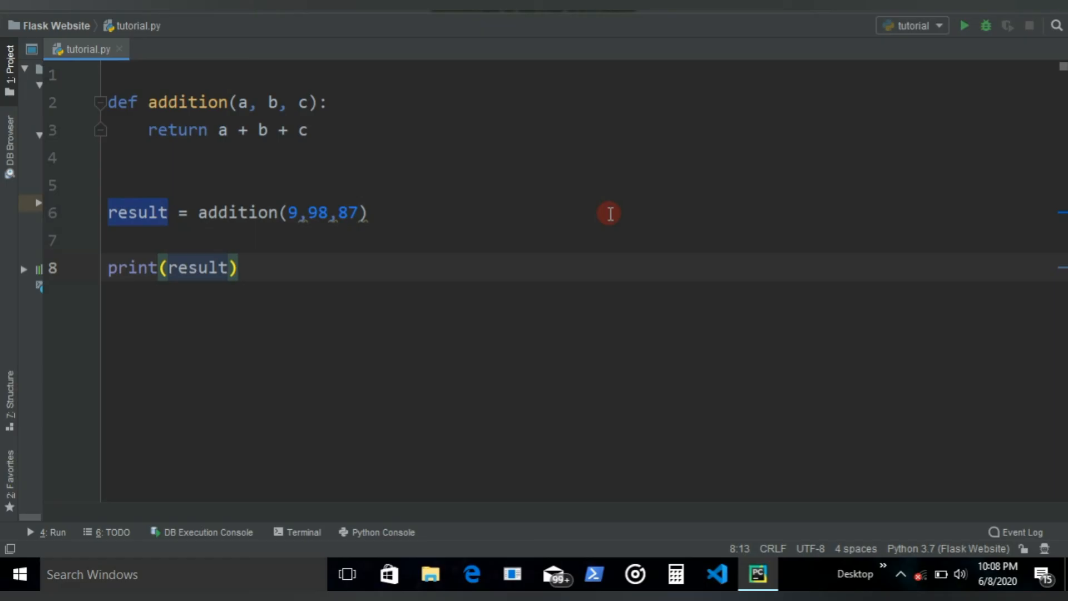
pyautogui.click(963, 26)
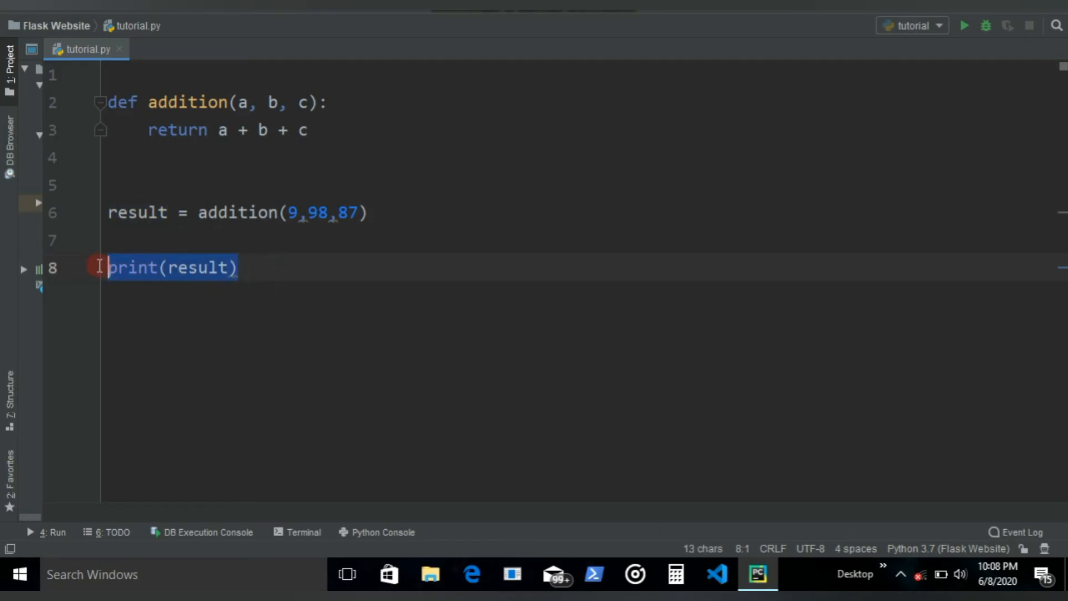
# - Clear all the addition and result code from tutorial.py
pyautogui.click(324, 285)
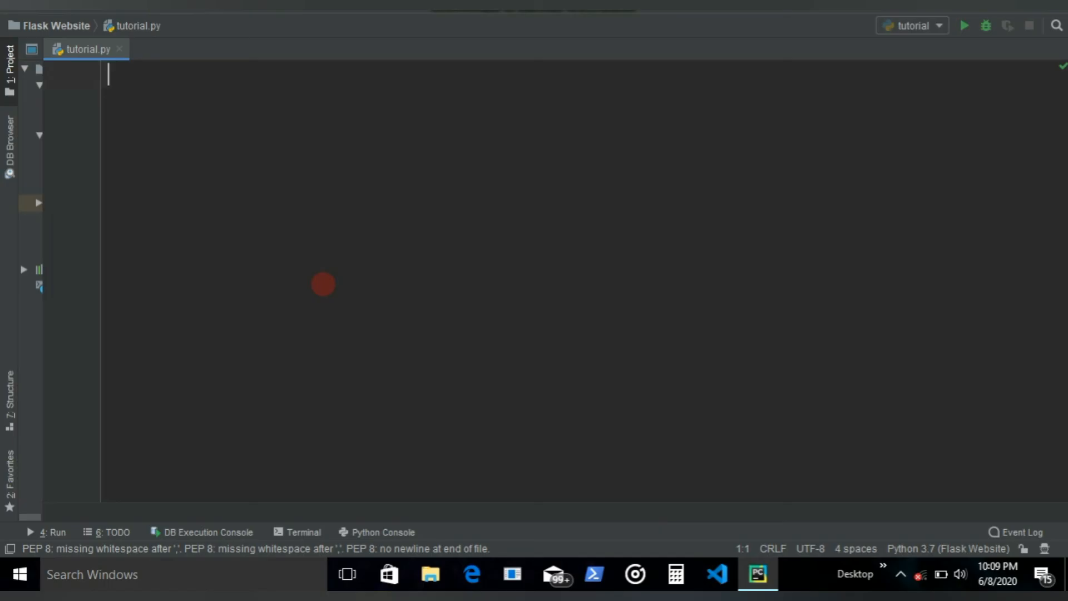
pyautogui.moveTo(899, 585)
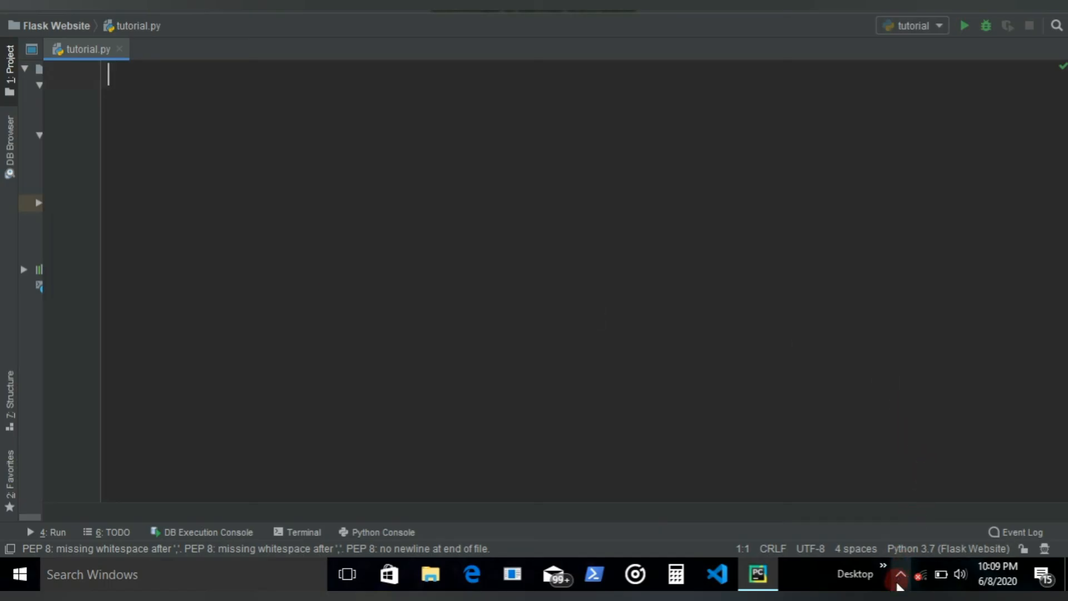